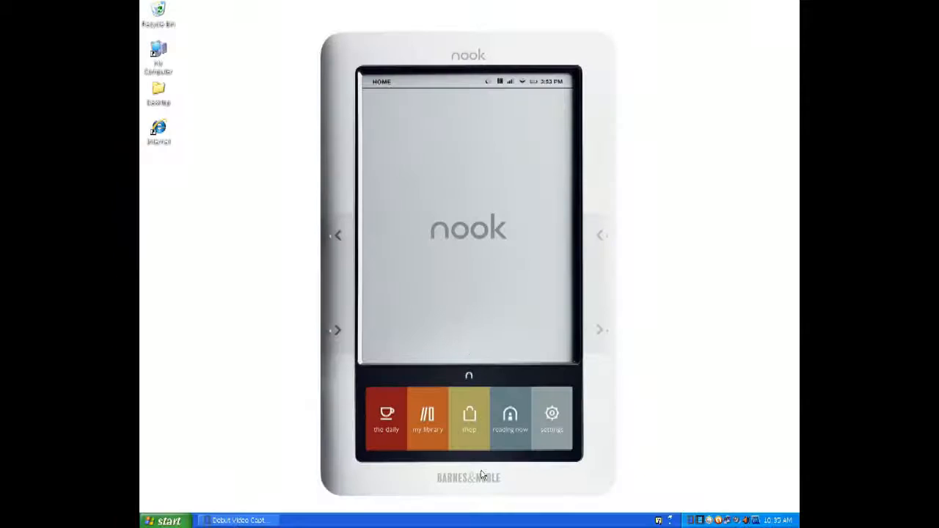
mouse_move(462, 287)
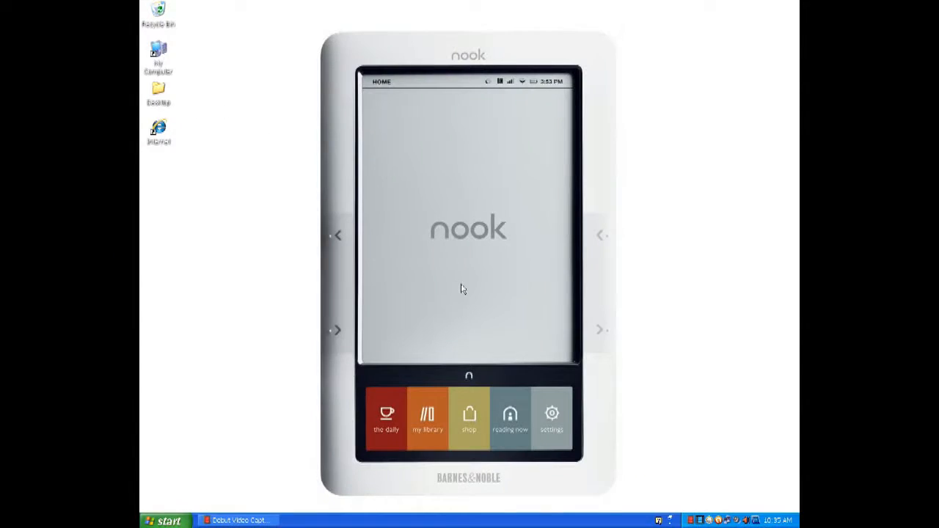
mouse_move(434, 221)
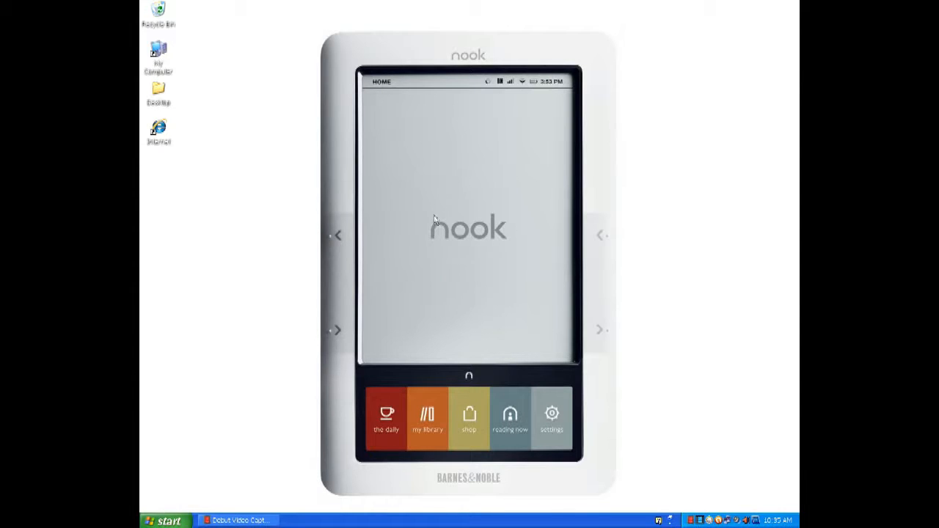
mouse_move(428, 210)
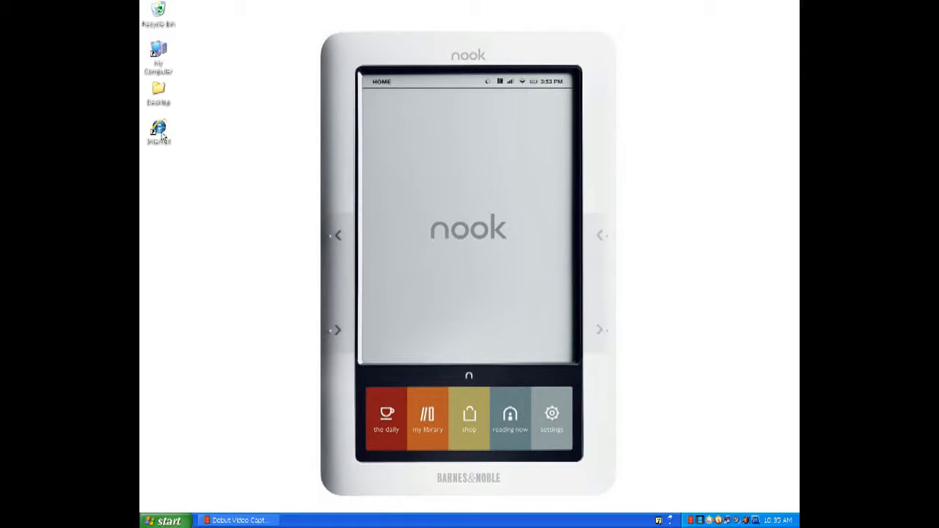
- Launch Internet Explorer from the desktop and load the R.E.A.D.S library home page
double_click(158, 131)
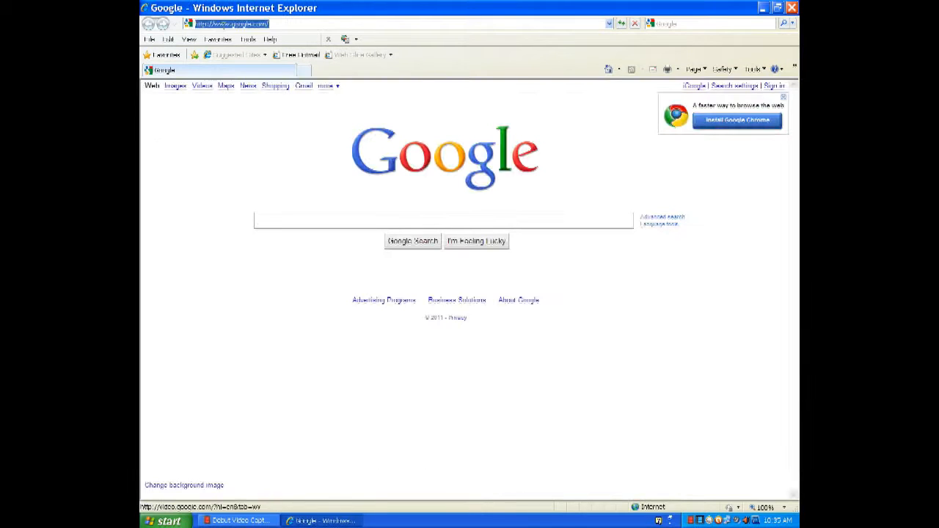
type("red")
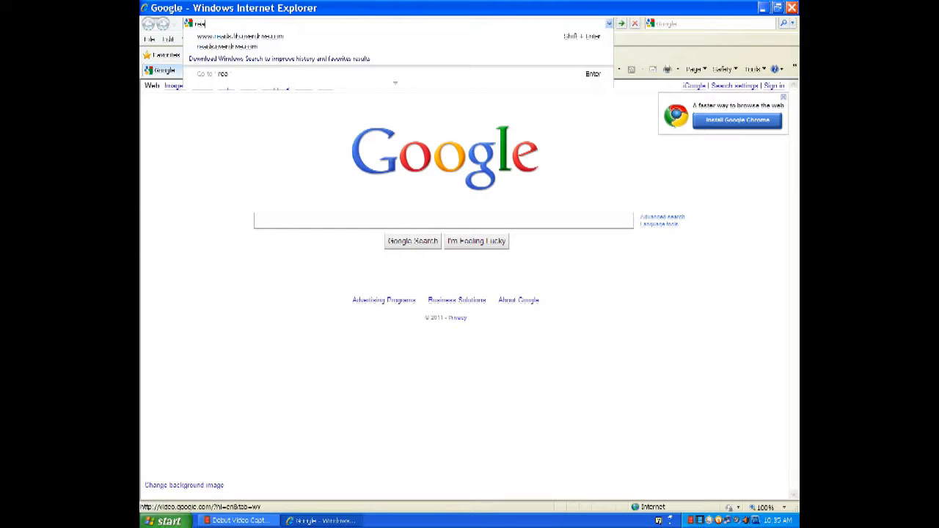
type("ads")
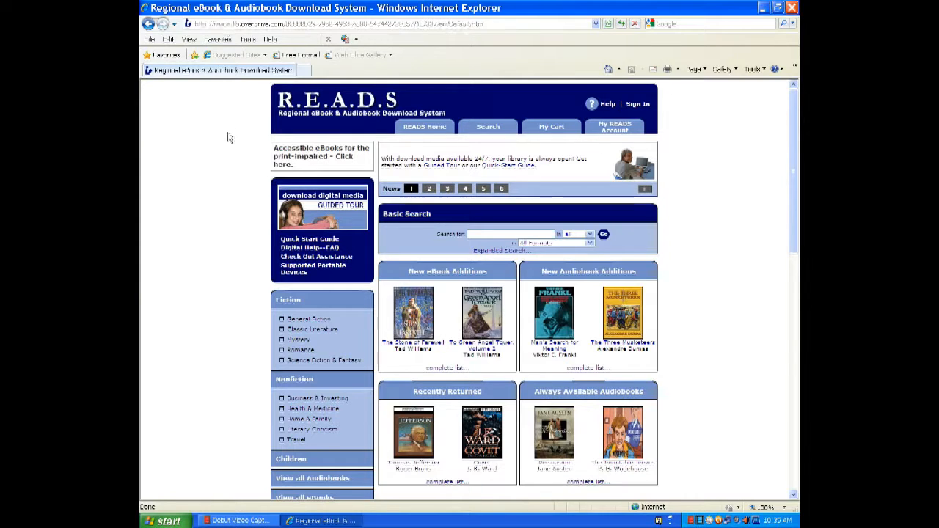
mouse_move(686, 200)
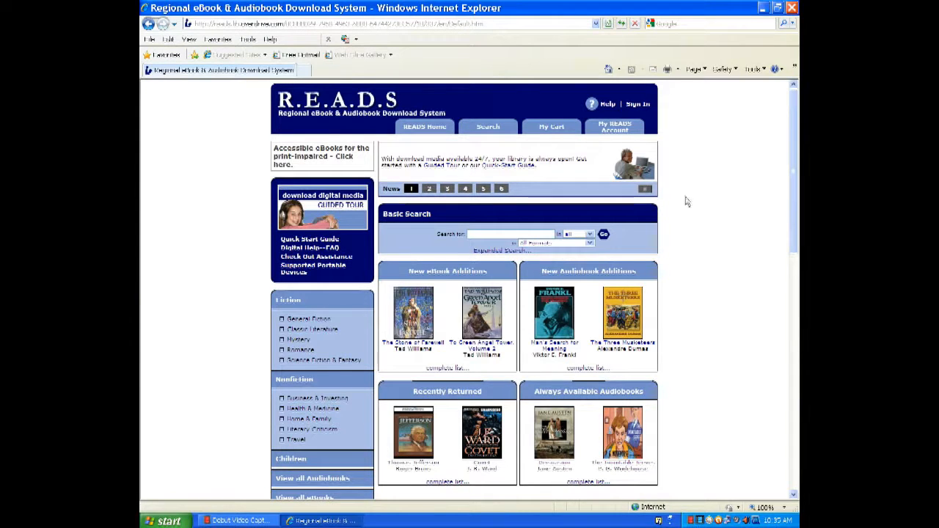
left_click(428, 188)
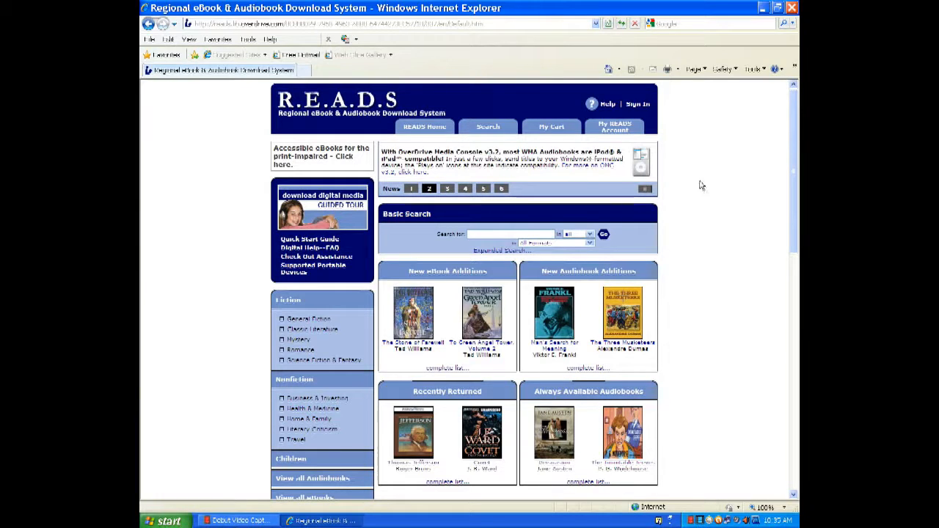
mouse_move(636, 103)
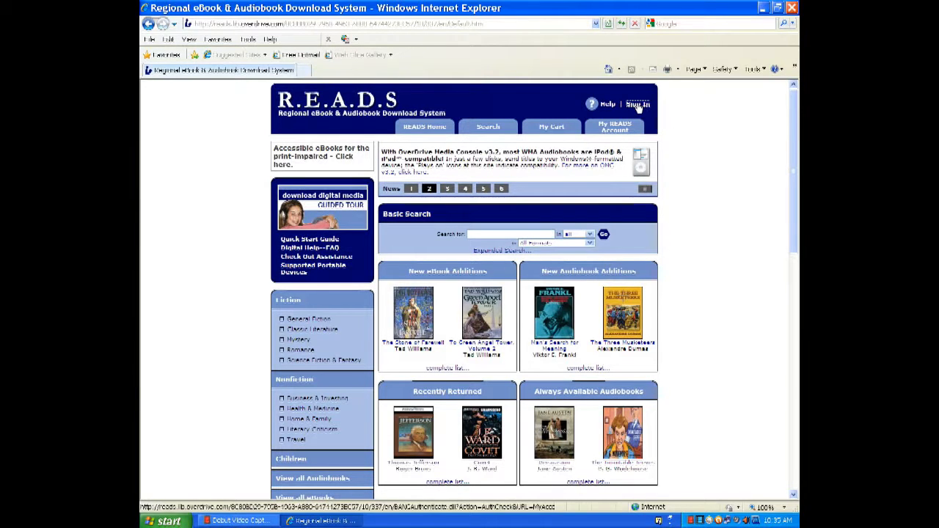
- Go to Sign In and select the Reelfoot Region and the home library
left_click(637, 104)
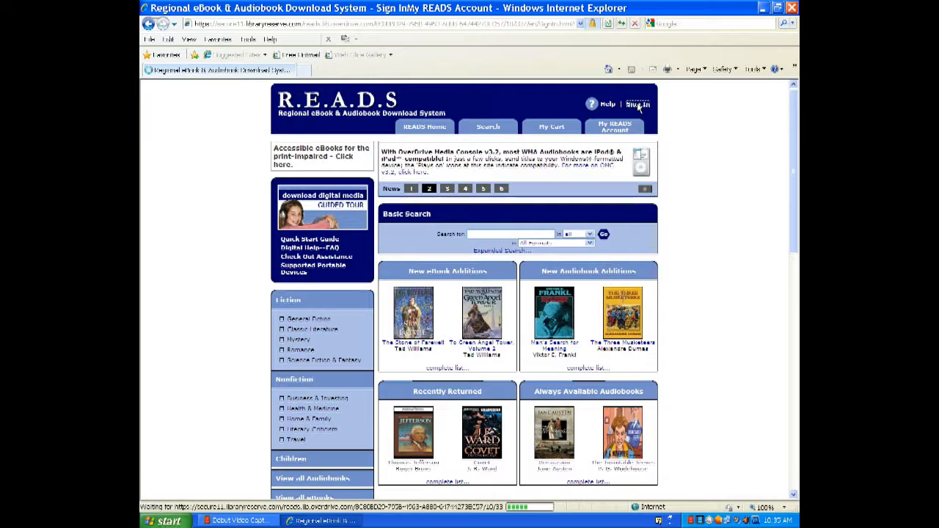
left_click(636, 104)
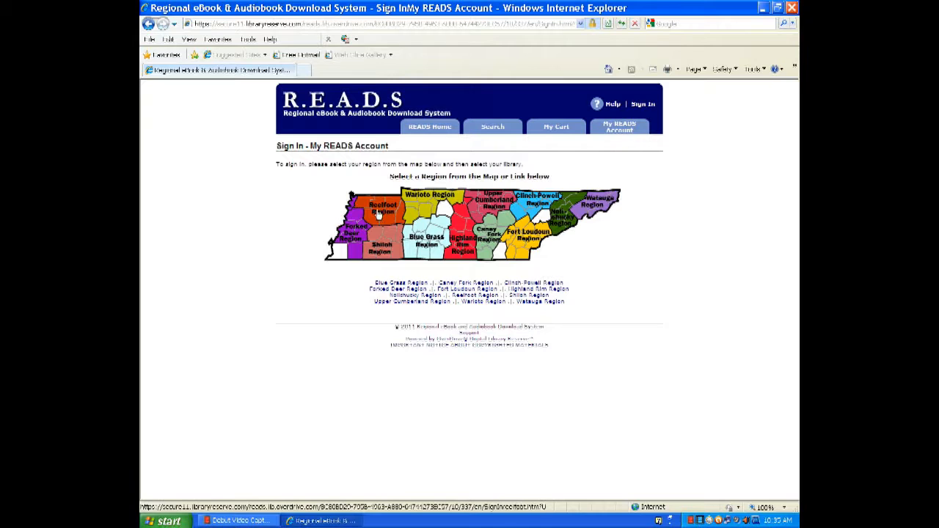
left_click(381, 208)
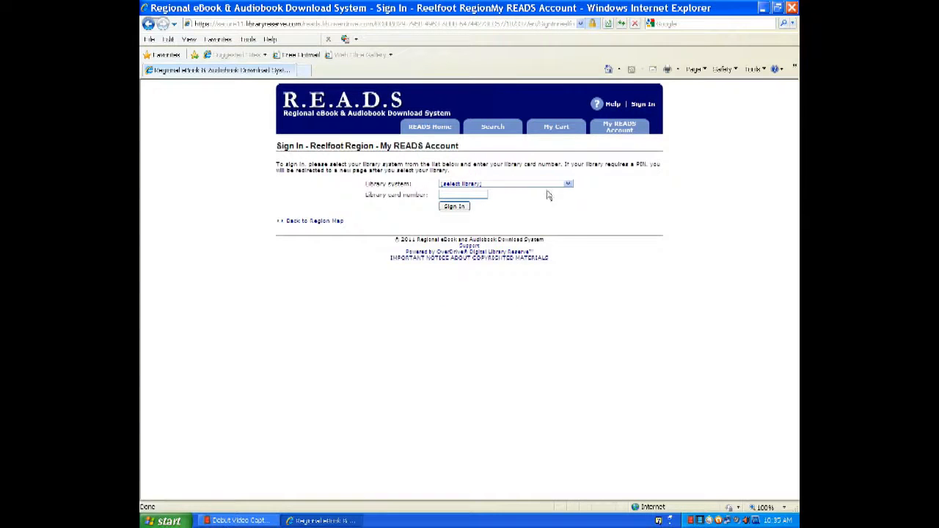
left_click(566, 183)
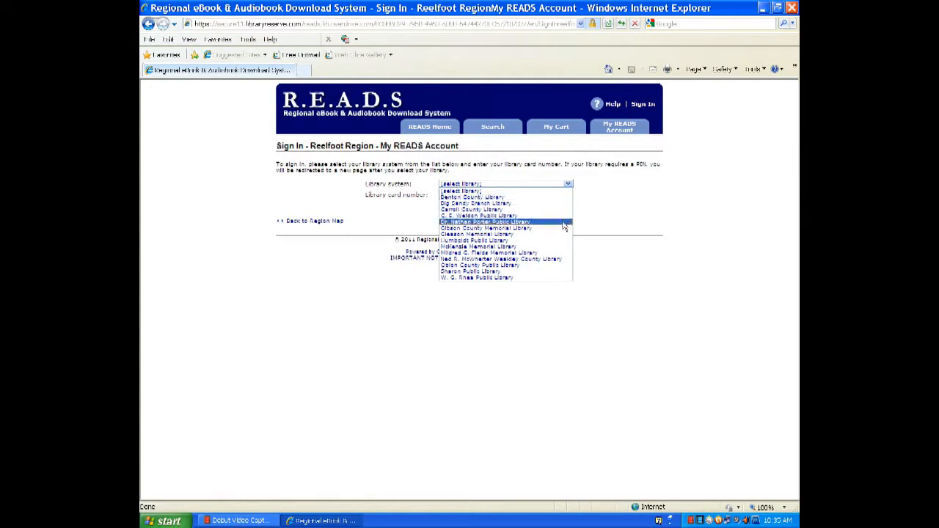
left_click(472, 264)
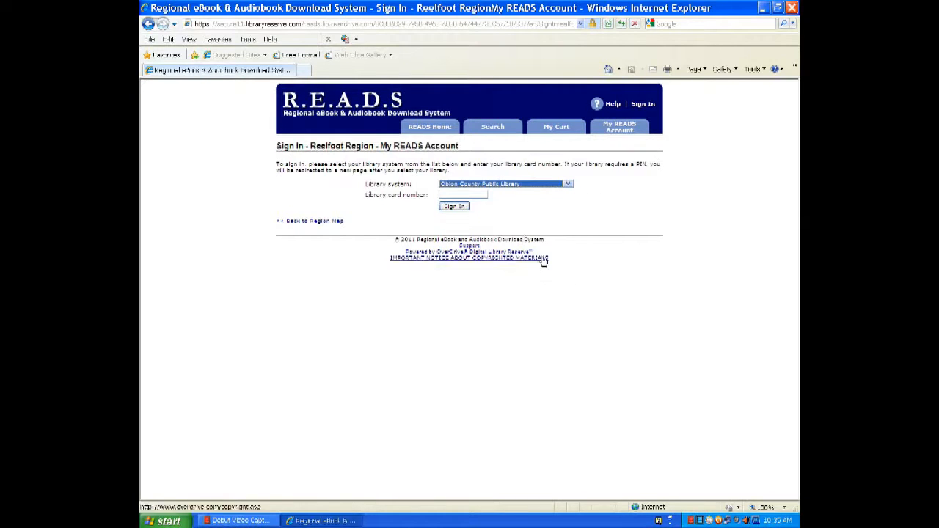
- Enter the library card number and sign in to reach the My READS Account page
left_click(462, 194)
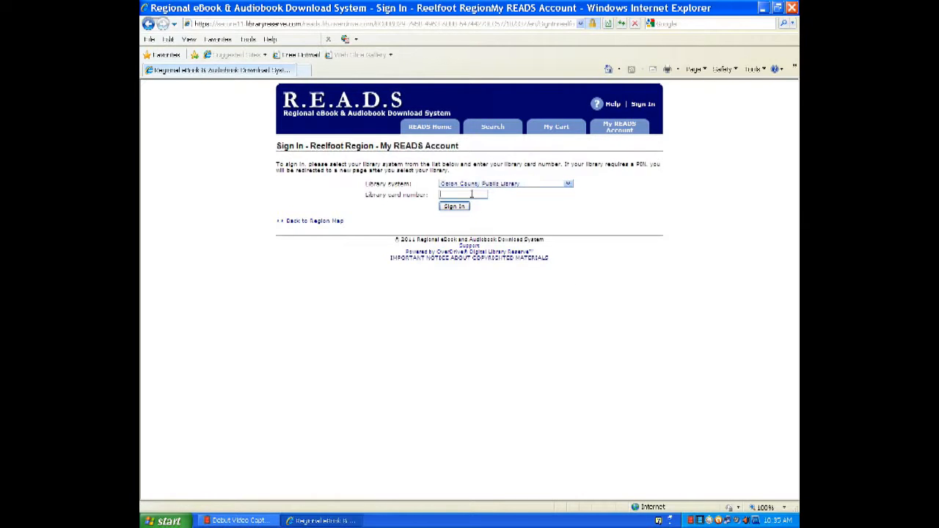
type("1")
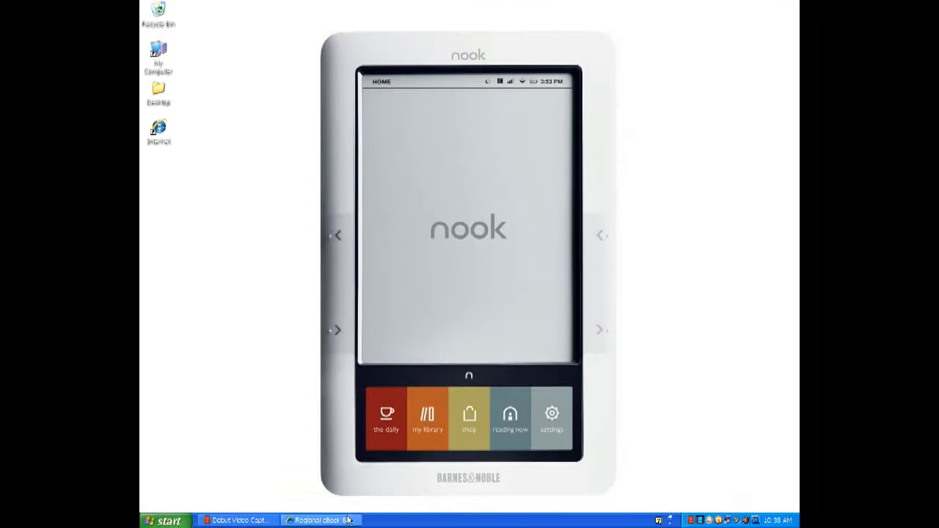
left_click(321, 519)
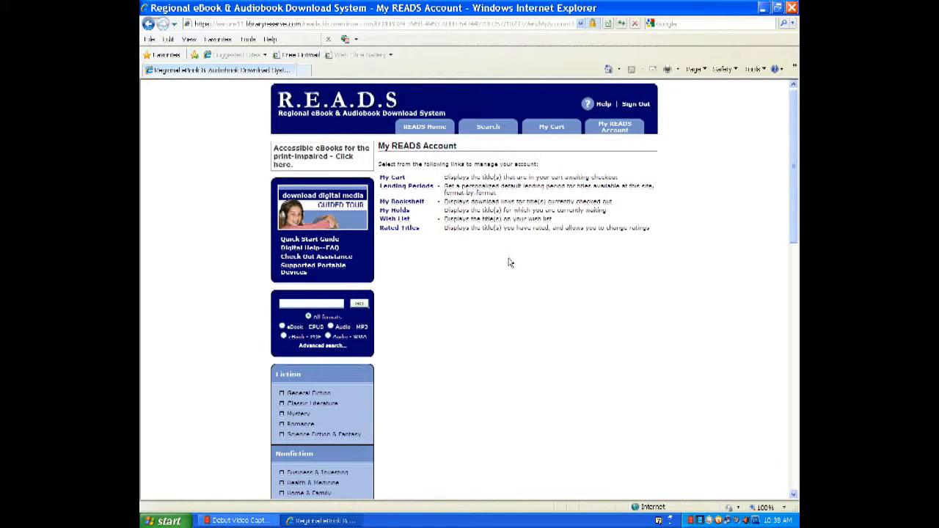
mouse_move(534, 244)
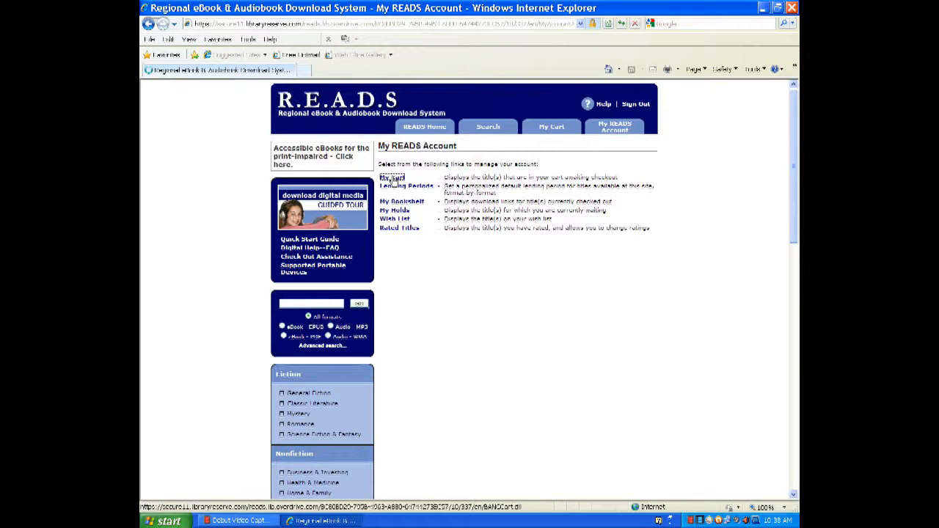
- Return to the R.E.A.D.S home page and look over the featured ebook and audiobook titles
left_click(392, 177)
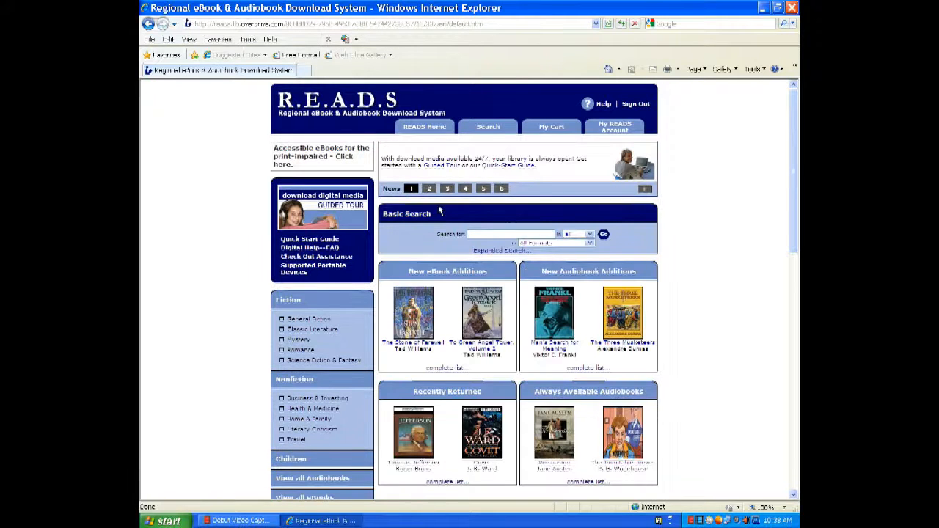
scroll("down", 3)
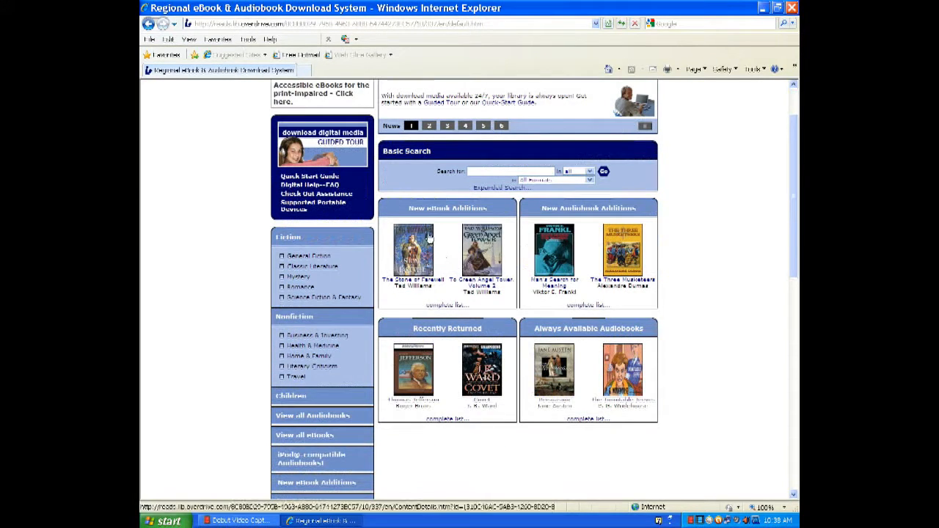
mouse_move(586, 220)
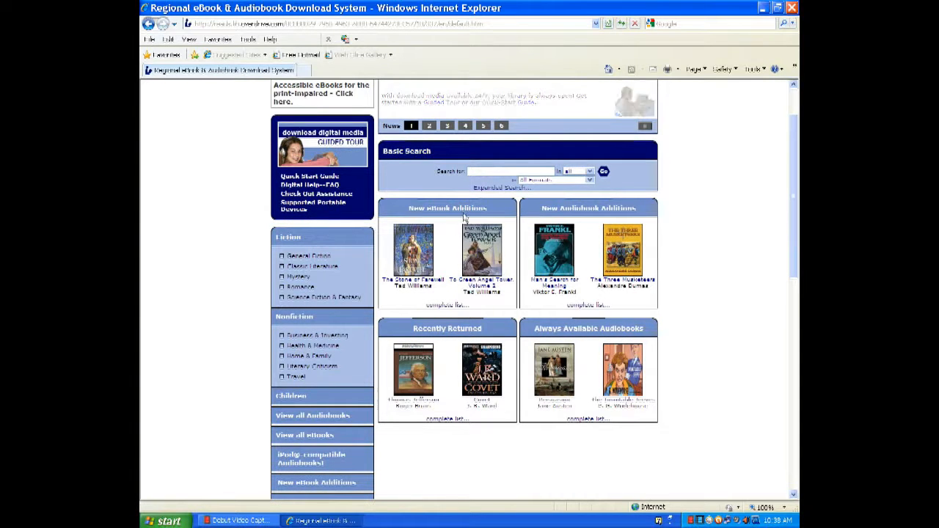
left_click(428, 126)
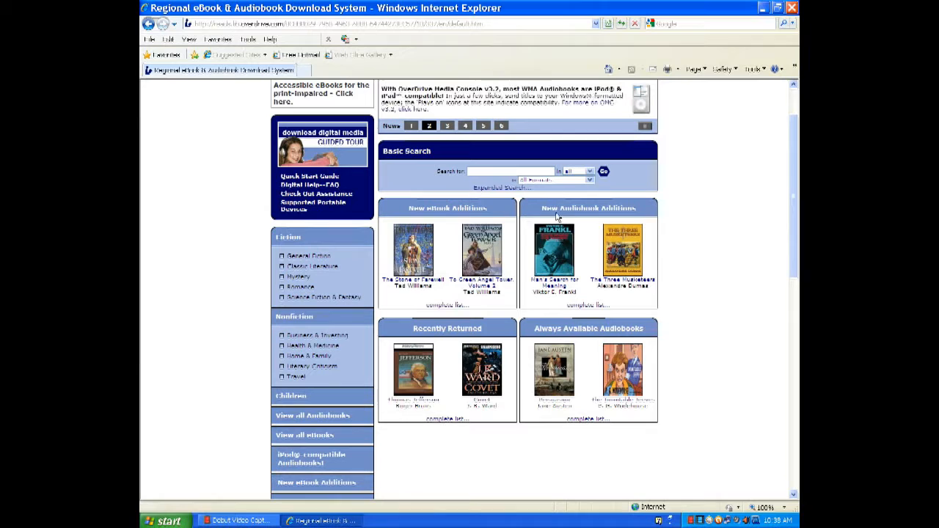
mouse_move(592, 339)
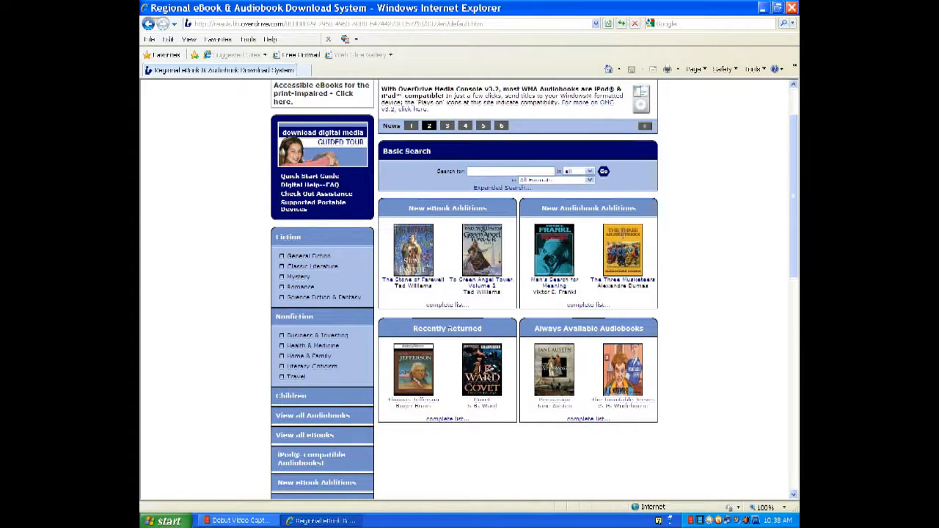
left_click(446, 126)
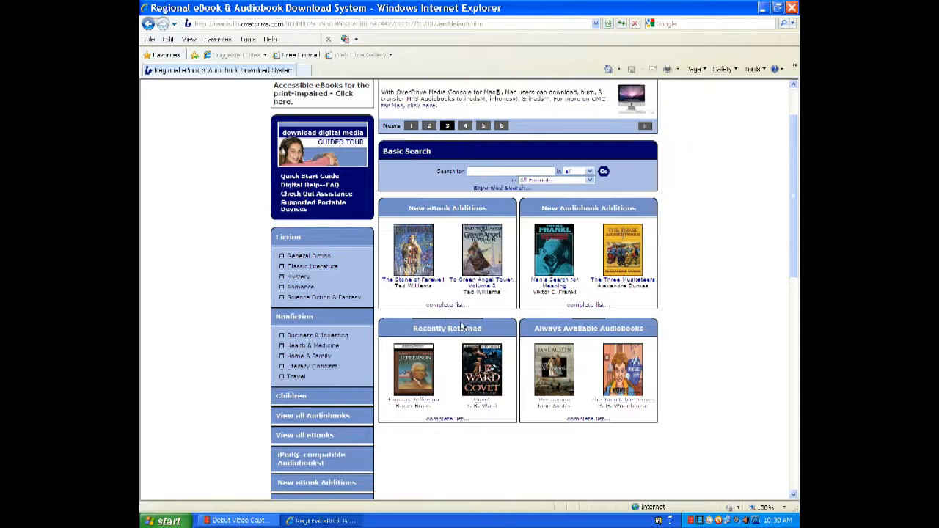
scroll("down", 3)
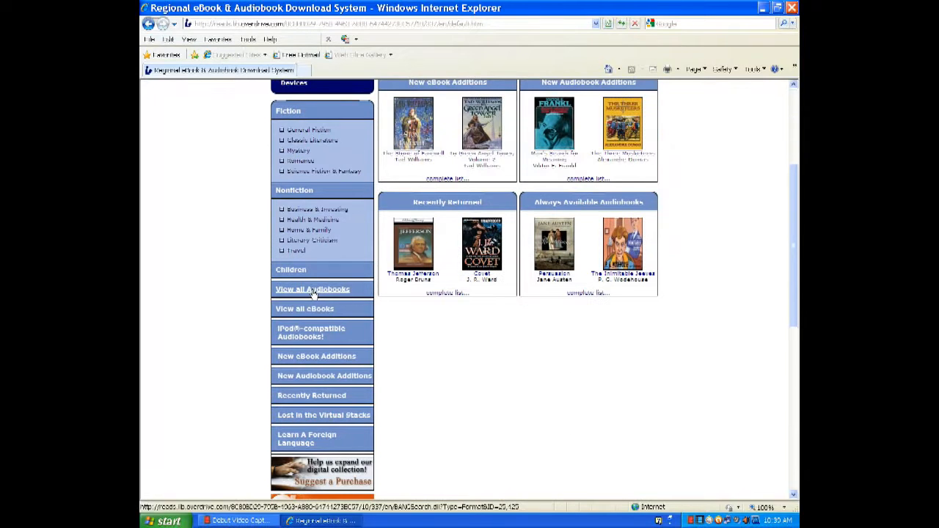
mouse_move(303, 308)
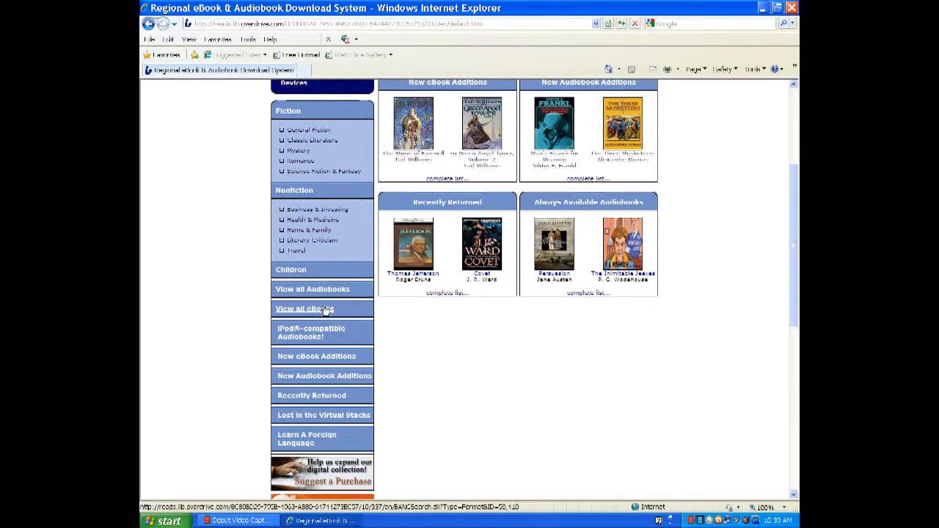
scroll("up", 3)
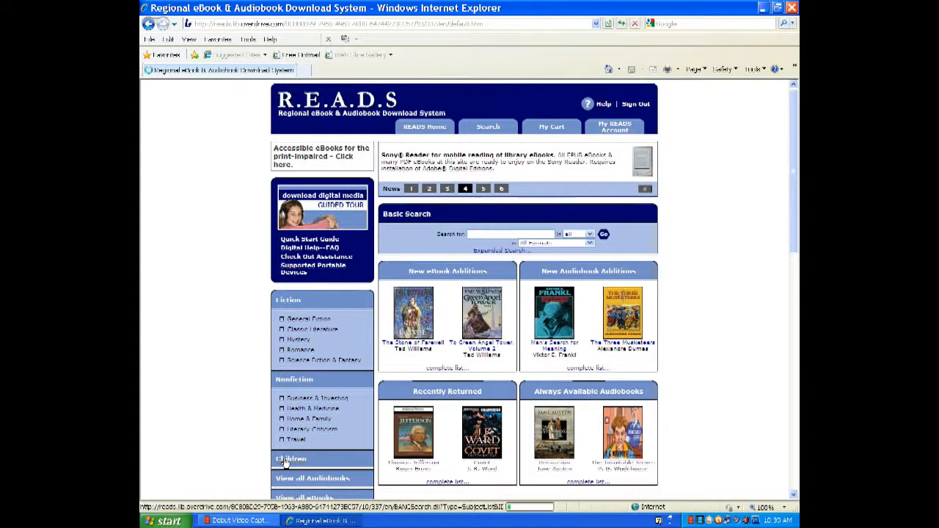
- Browse into the Children ebook category listing
left_click(291, 458)
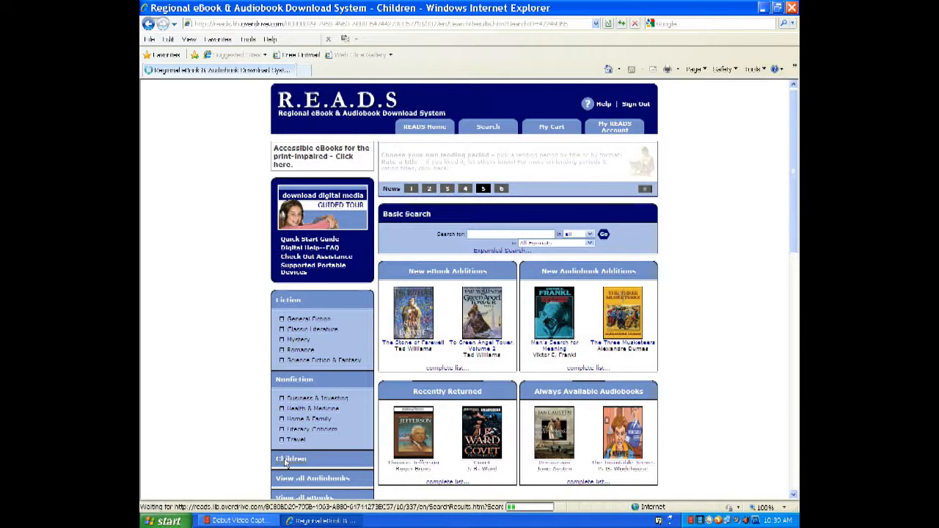
left_click(290, 457)
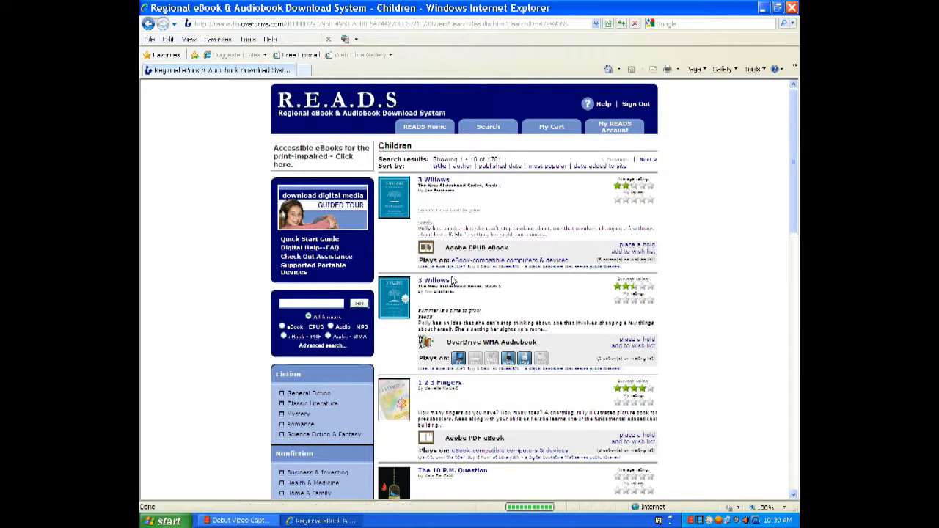
scroll("down", 3)
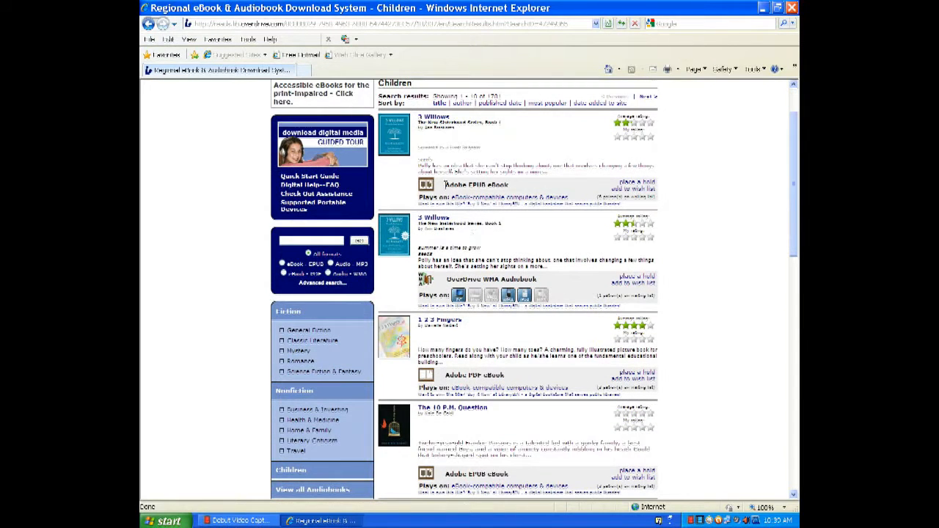
double_click(476, 185)
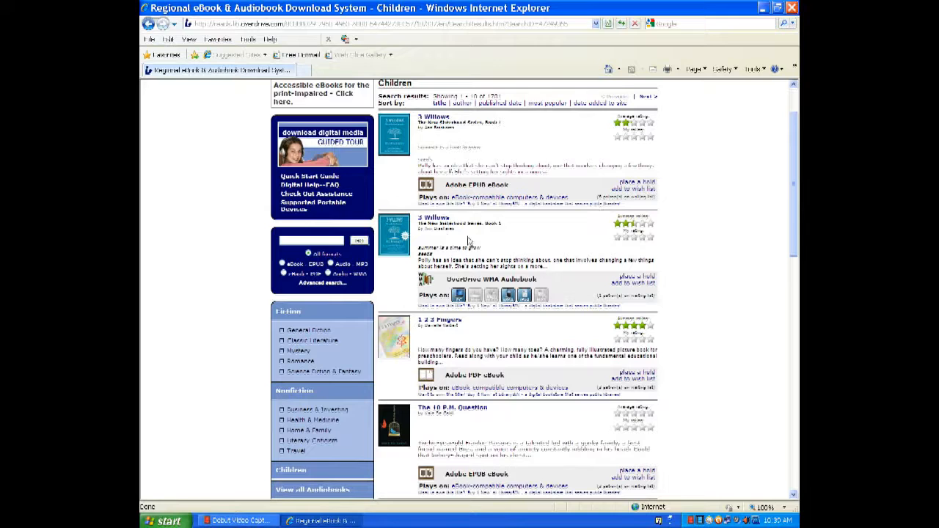
- Scroll through the Children titles to find Backyard Discoveries for the cart
scroll("down", 3)
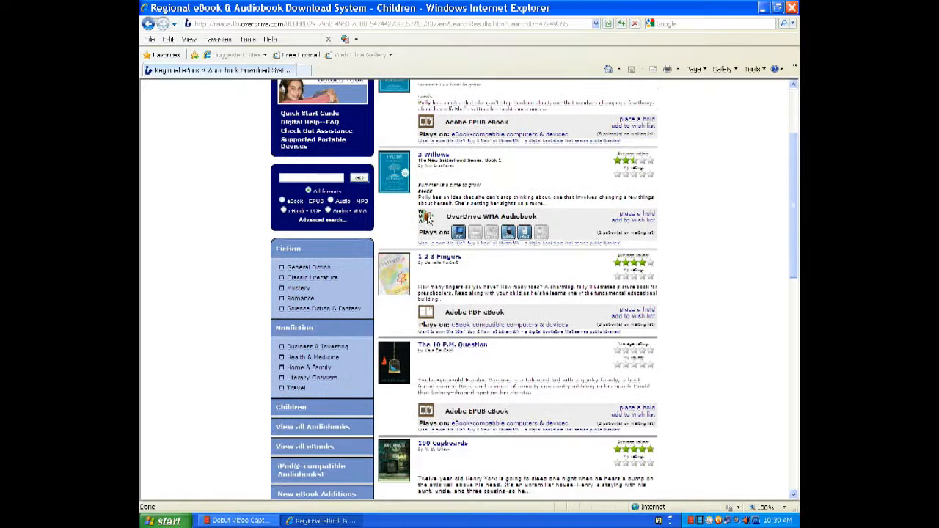
scroll("down", 3)
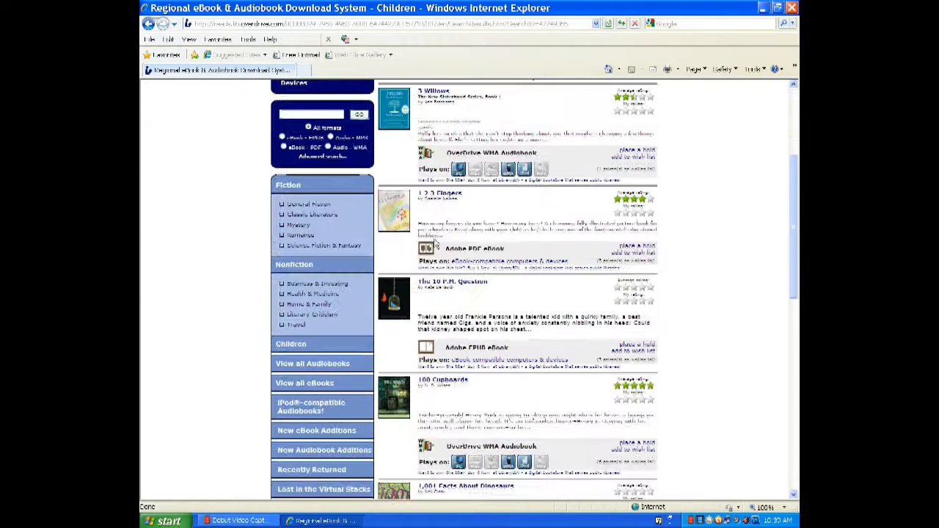
scroll("down", 3)
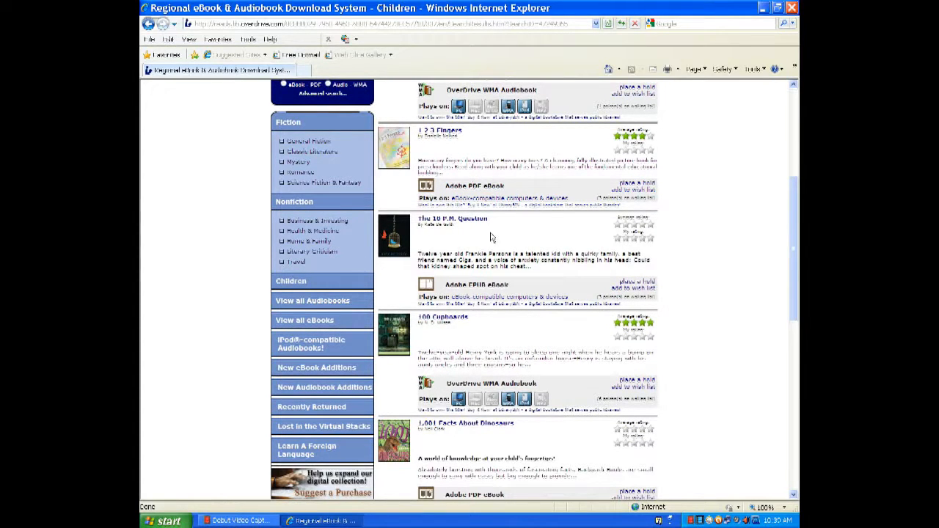
scroll("down", 3)
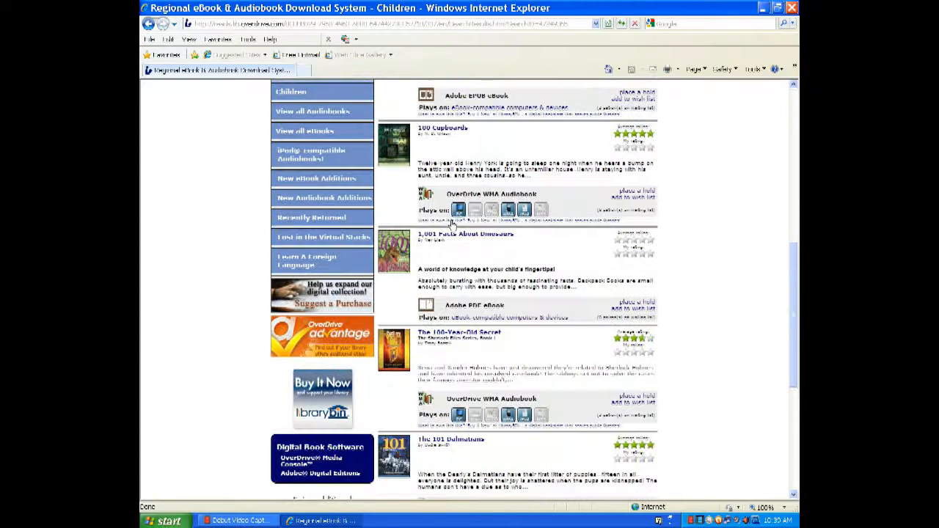
scroll("down", 3)
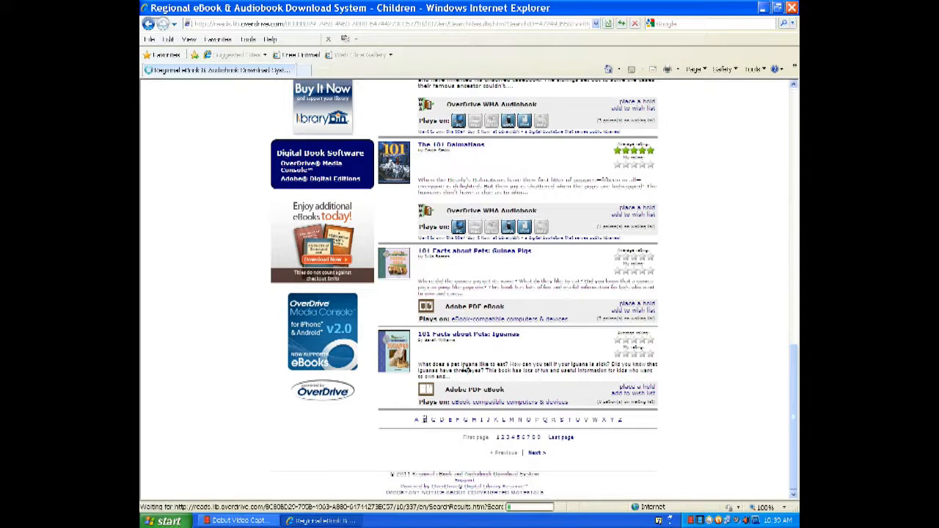
scroll("up", 3)
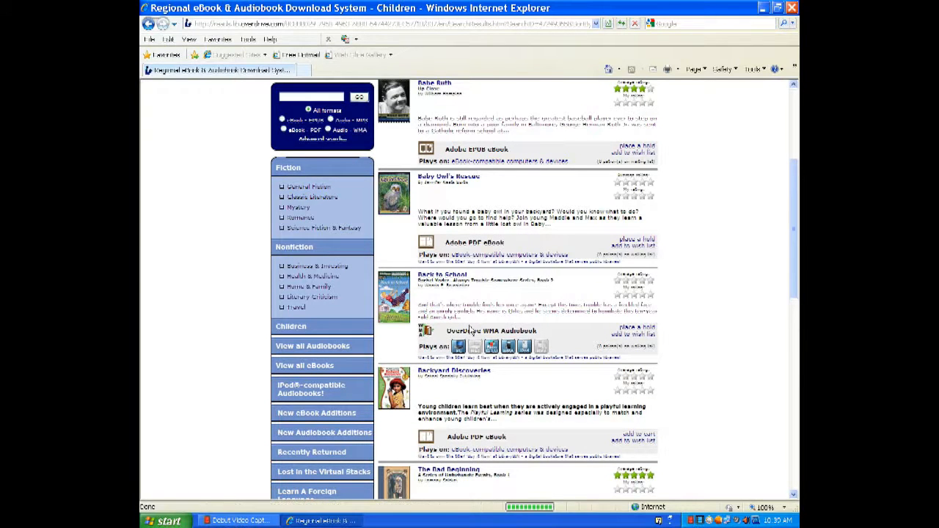
scroll("down", 3)
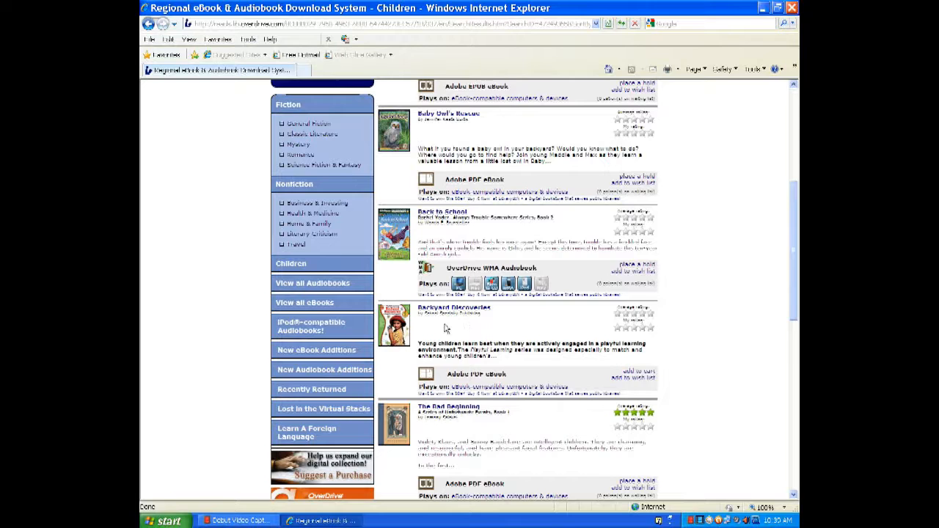
scroll("down", 3)
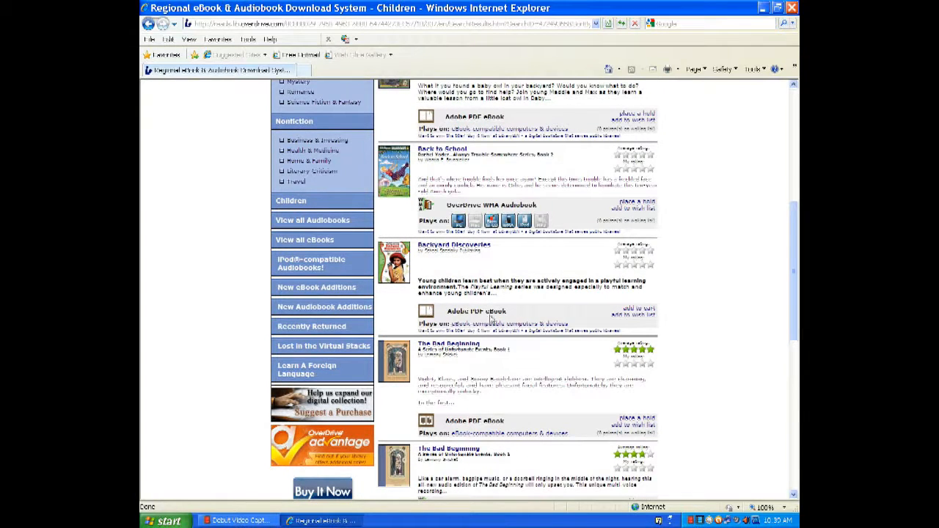
mouse_move(469, 277)
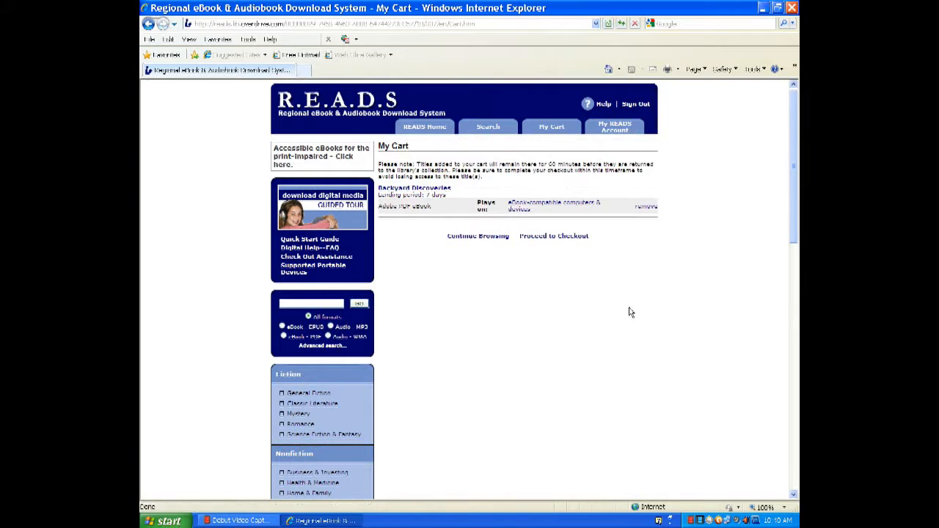
mouse_move(519, 250)
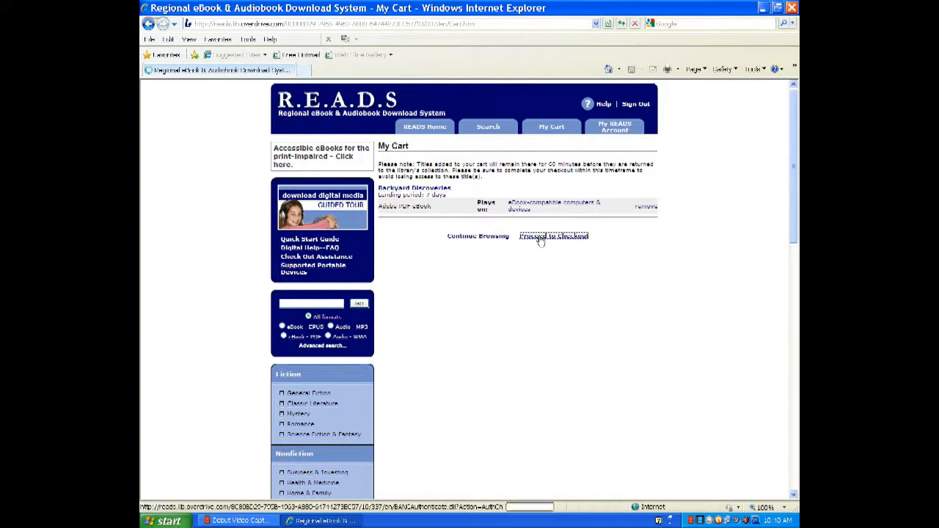
- Proceed to checkout, choose a lending period and confirm the checkout of Backyard Discoveries
left_click(553, 235)
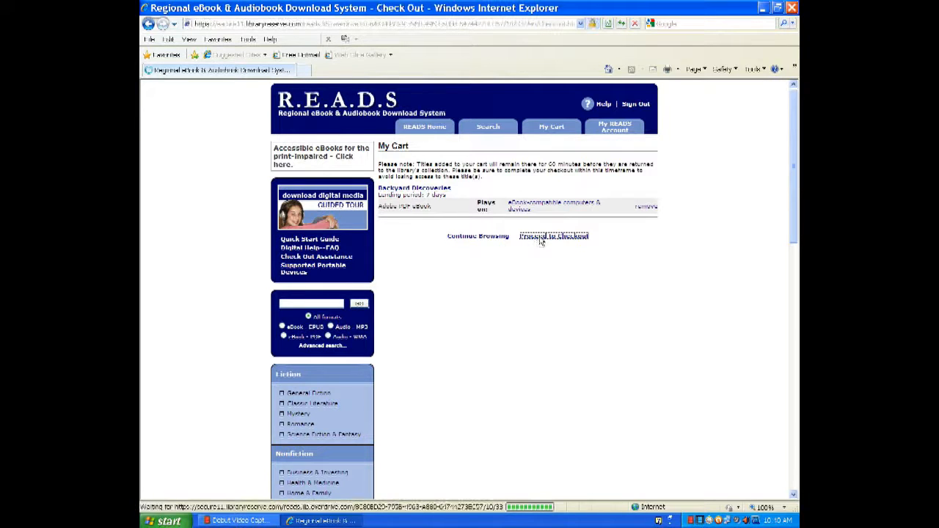
left_click(553, 235)
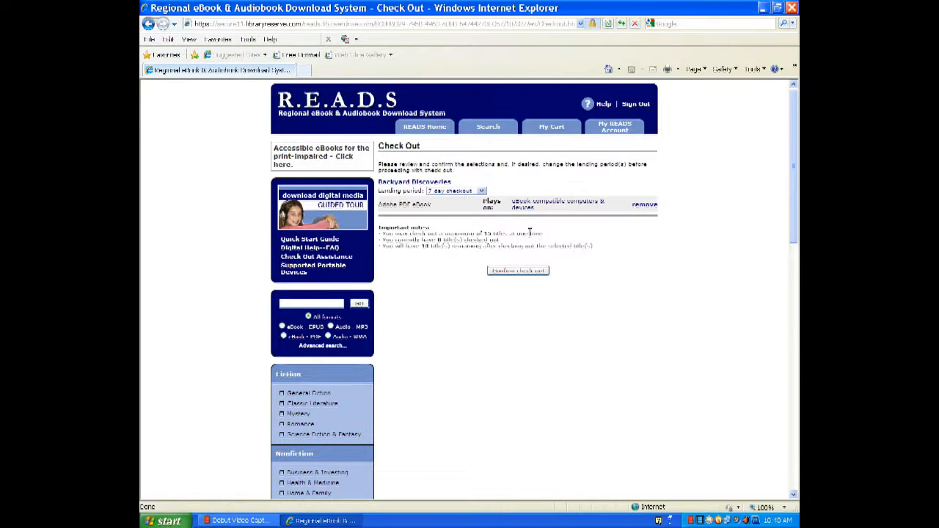
mouse_move(443, 205)
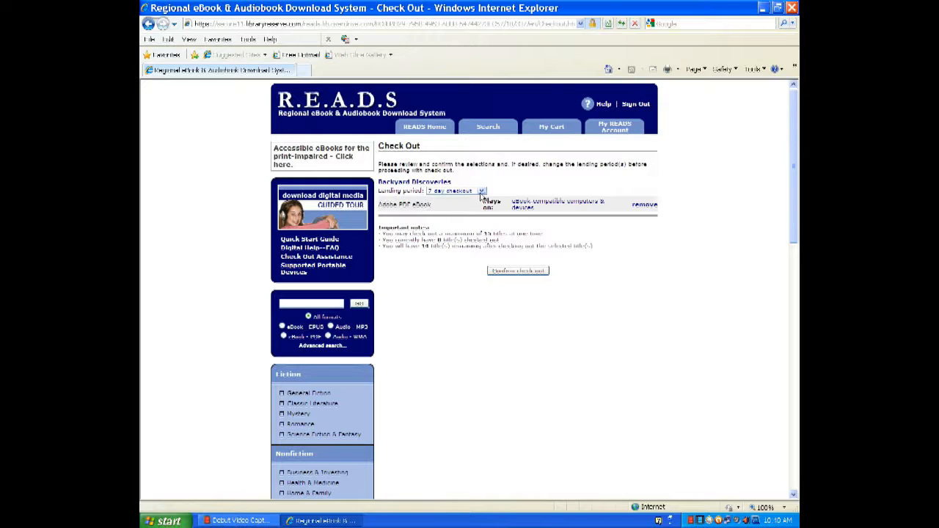
left_click(481, 191)
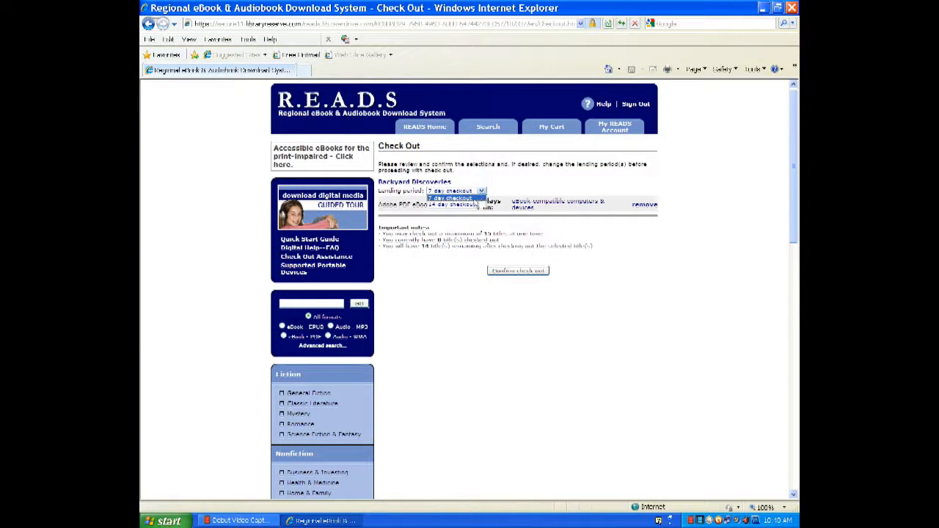
left_click(454, 198)
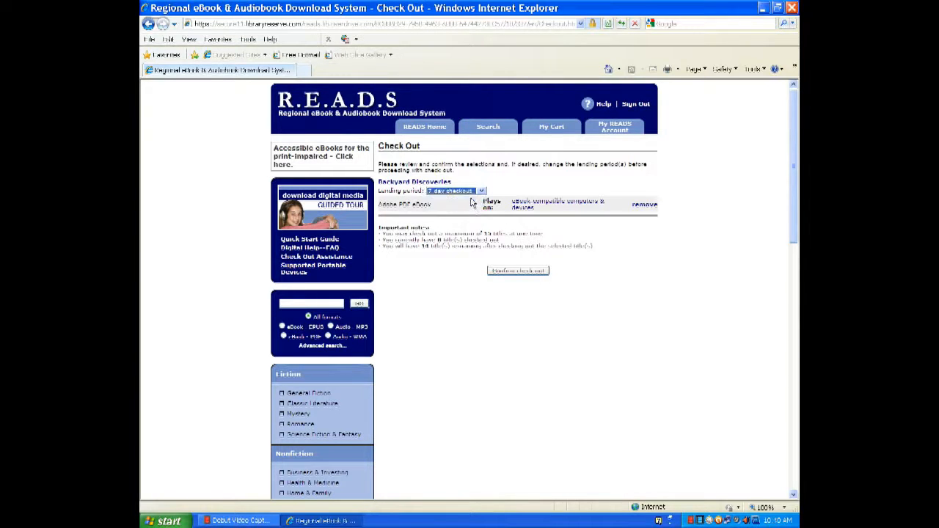
mouse_move(517, 270)
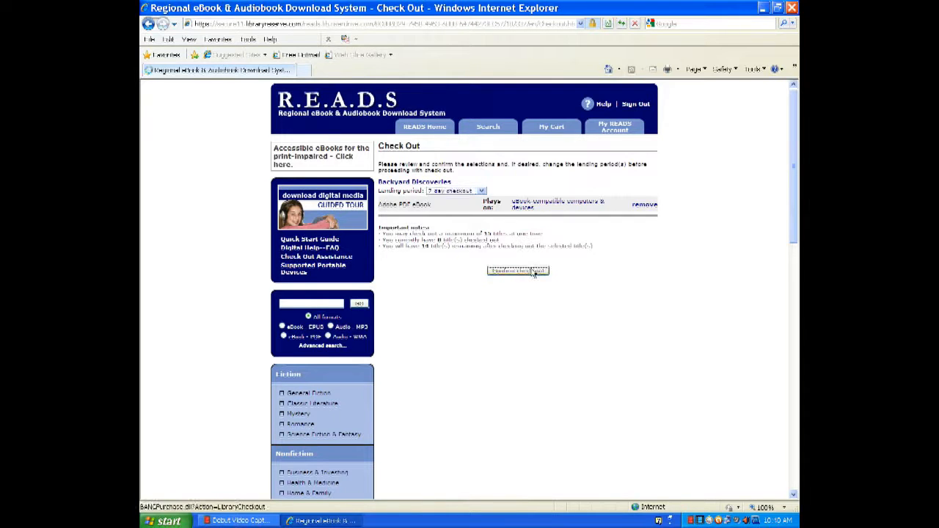
left_click(518, 270)
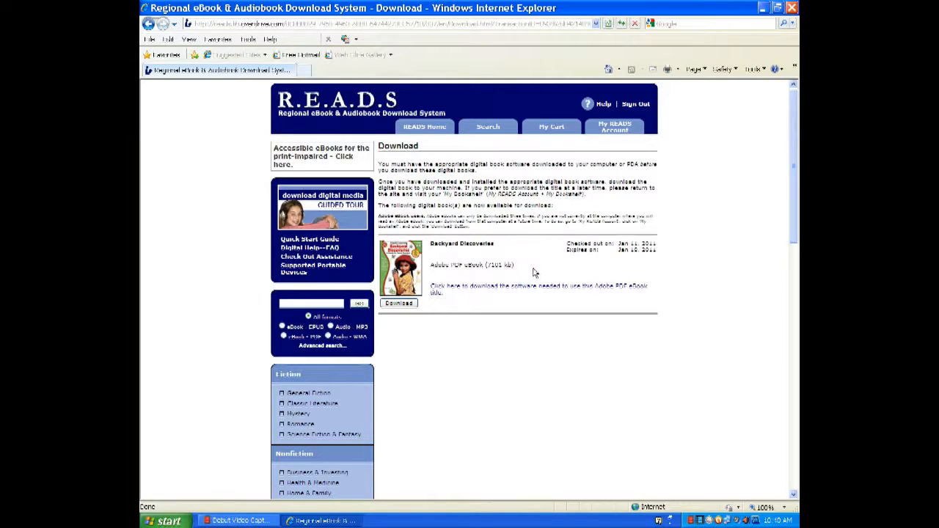
mouse_move(438, 275)
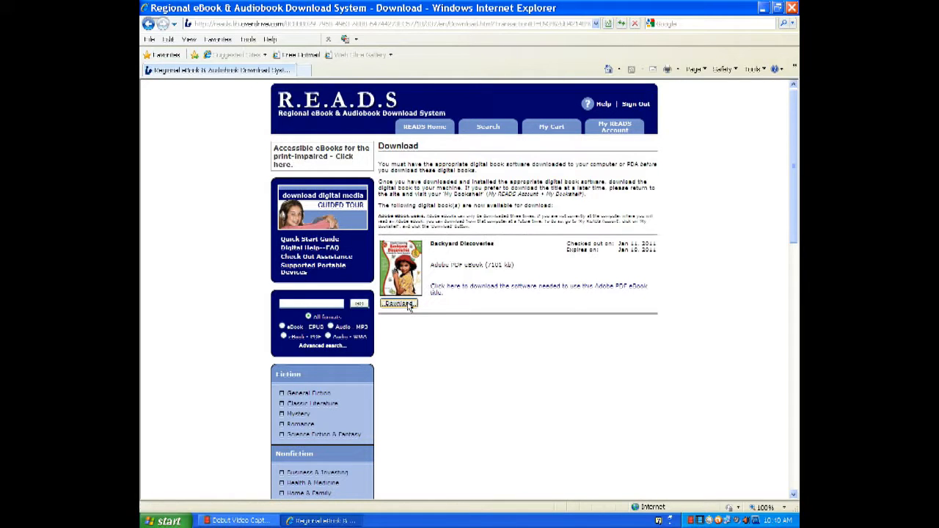
- Download the Backyard Discoveries ebook file and save it to the computer
left_click(399, 304)
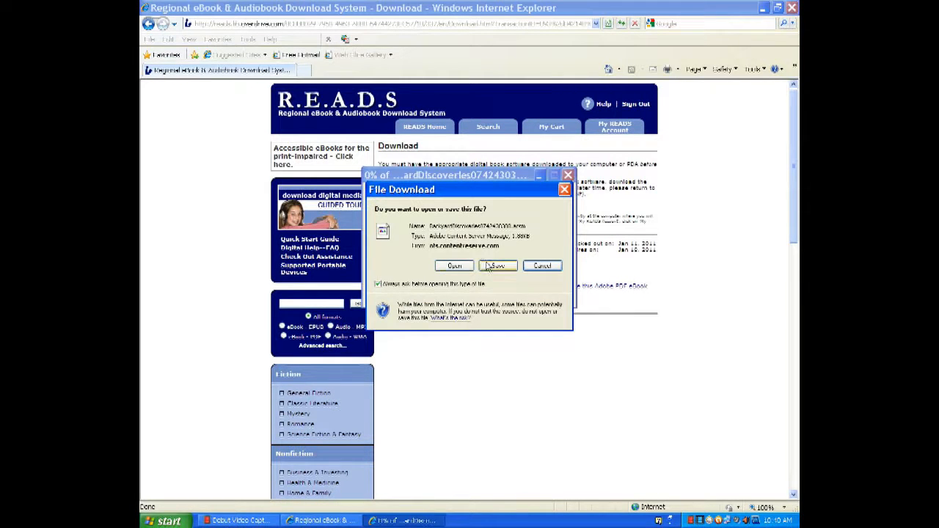
left_click(498, 266)
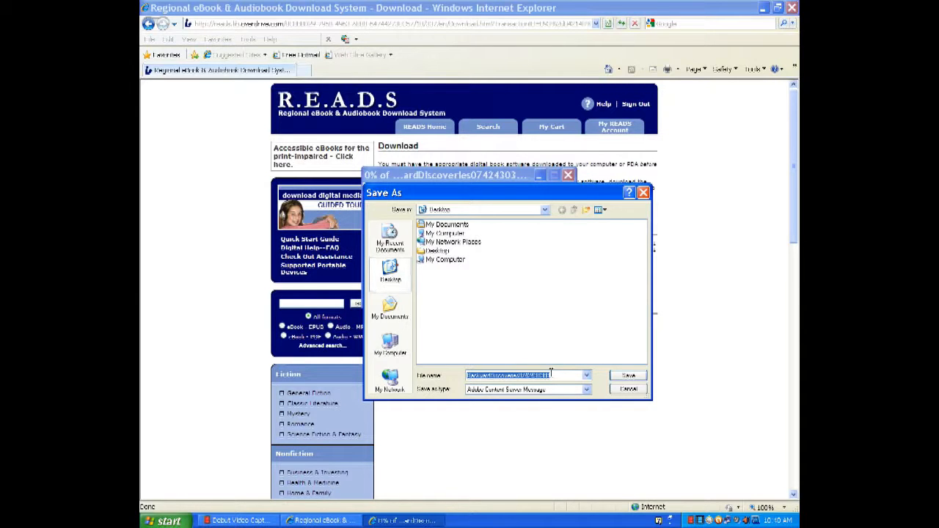
left_click(628, 376)
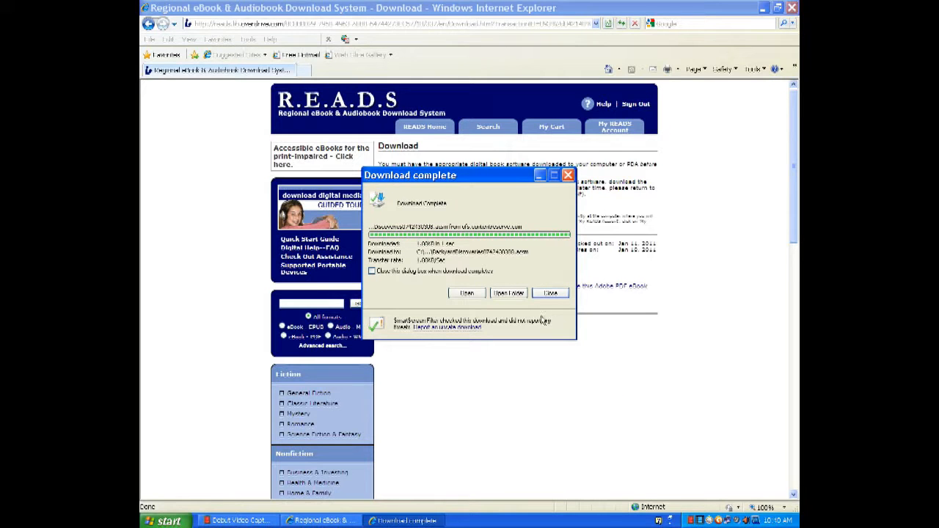
mouse_move(568, 176)
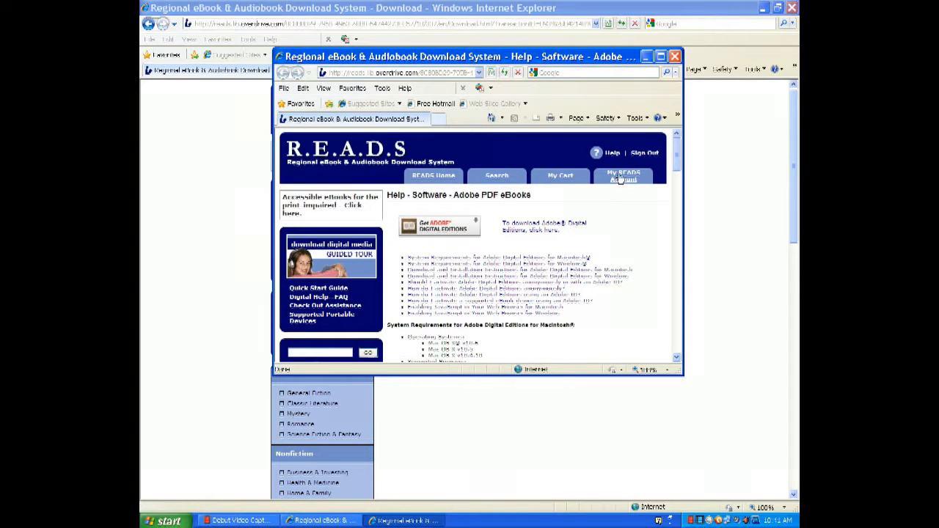
- Navigate to Adobe's Digital Editions product page
left_click(660, 56)
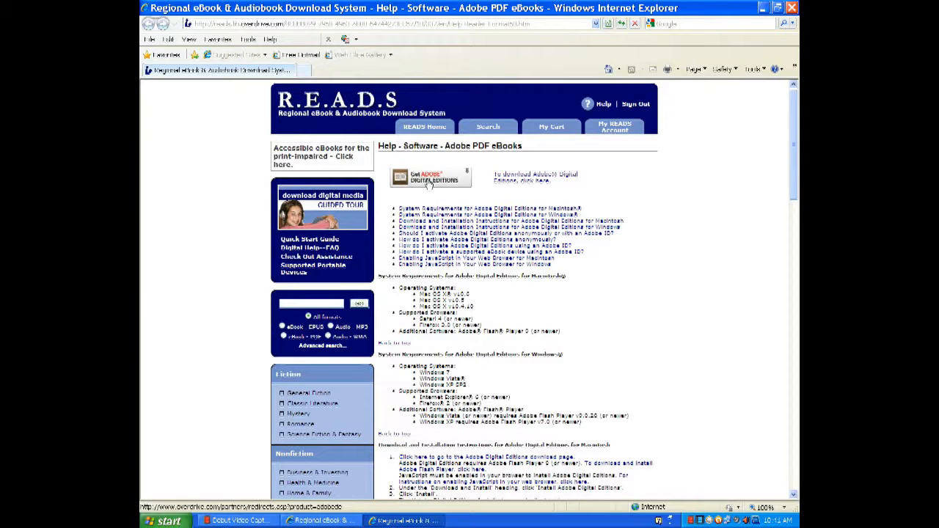
left_click(431, 177)
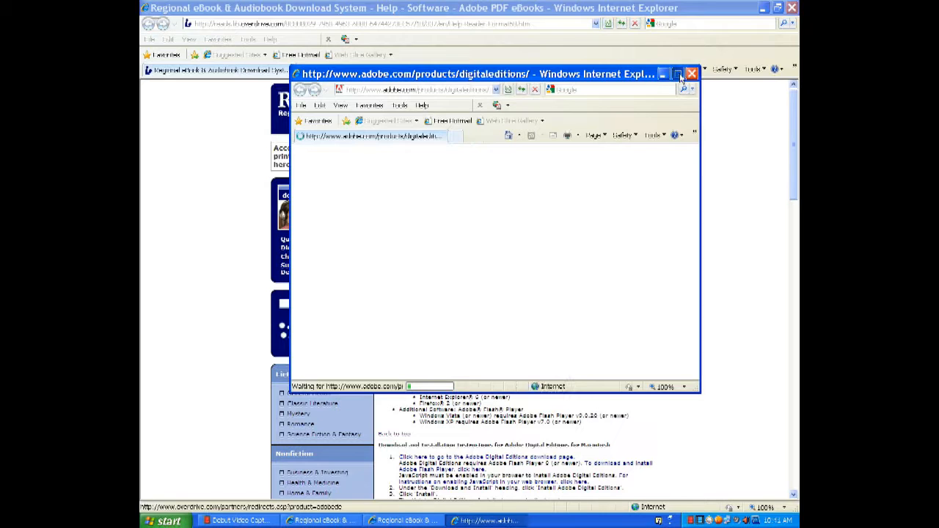
left_click(677, 74)
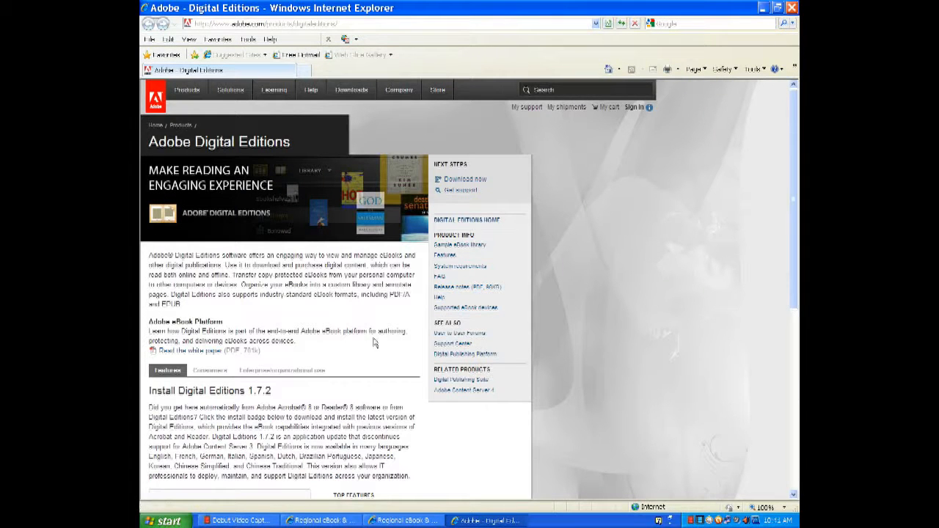
mouse_move(456, 191)
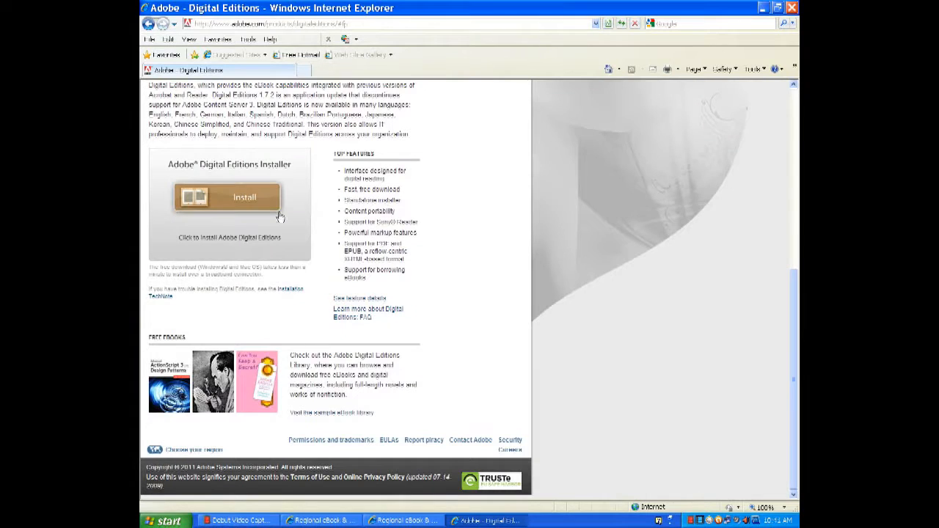
mouse_move(192, 193)
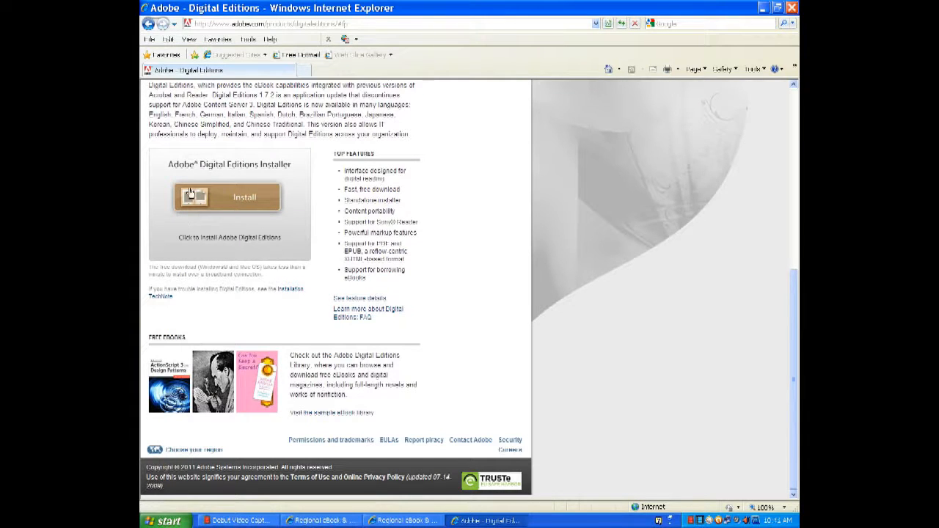
- Install Adobe Digital Editions from the page and confirm the installer finishes
left_click(226, 197)
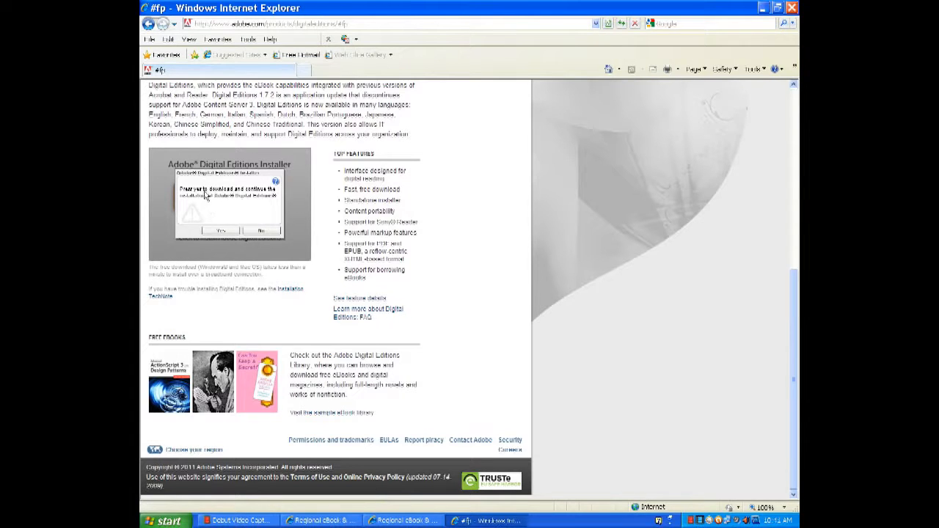
left_click(220, 230)
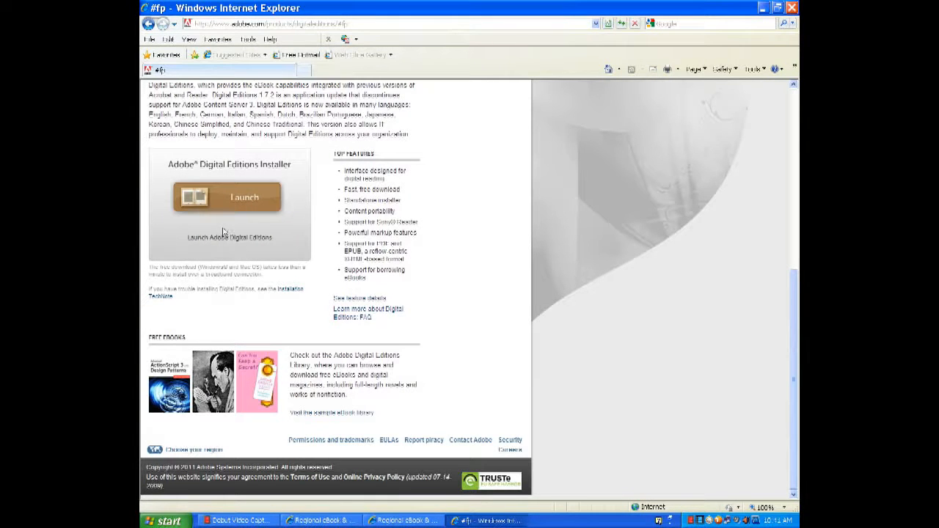
- Launch Adobe Digital Editions and continue its Setup Assistant to the Adobe ID step
left_click(244, 197)
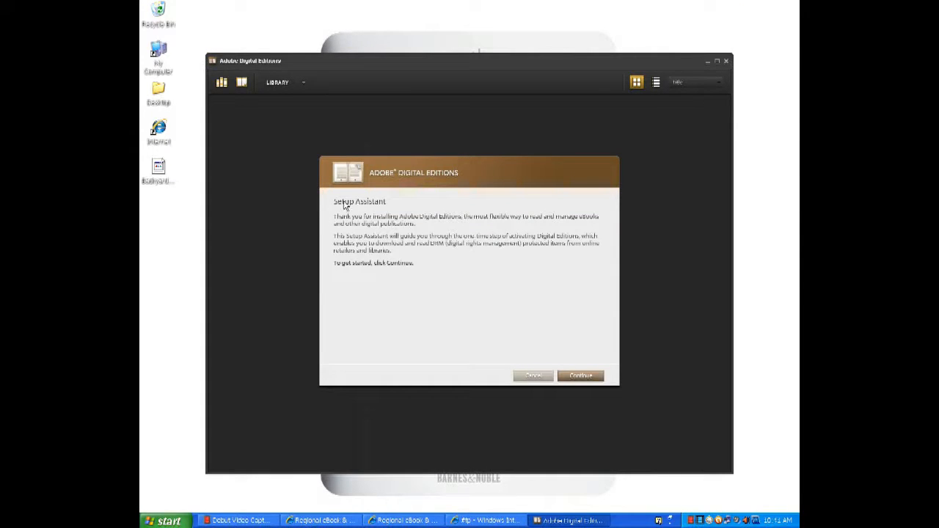
mouse_move(369, 205)
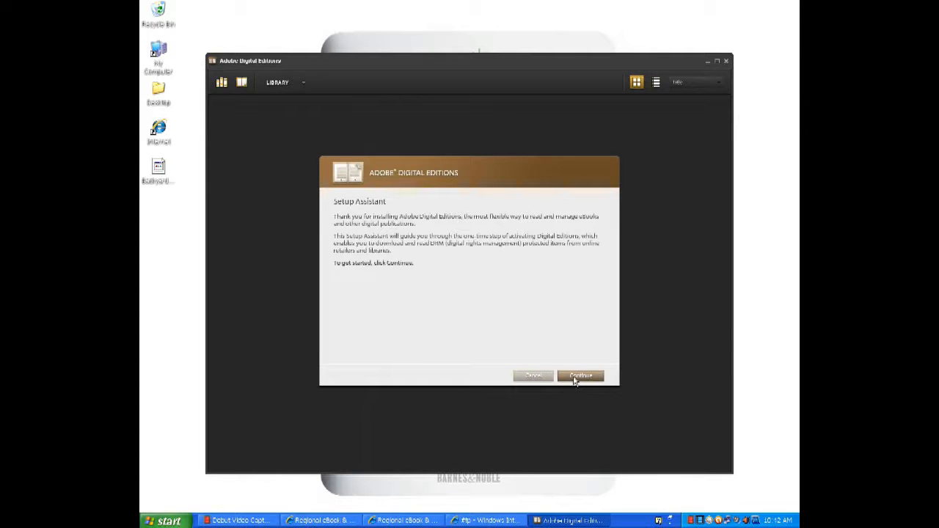
left_click(579, 376)
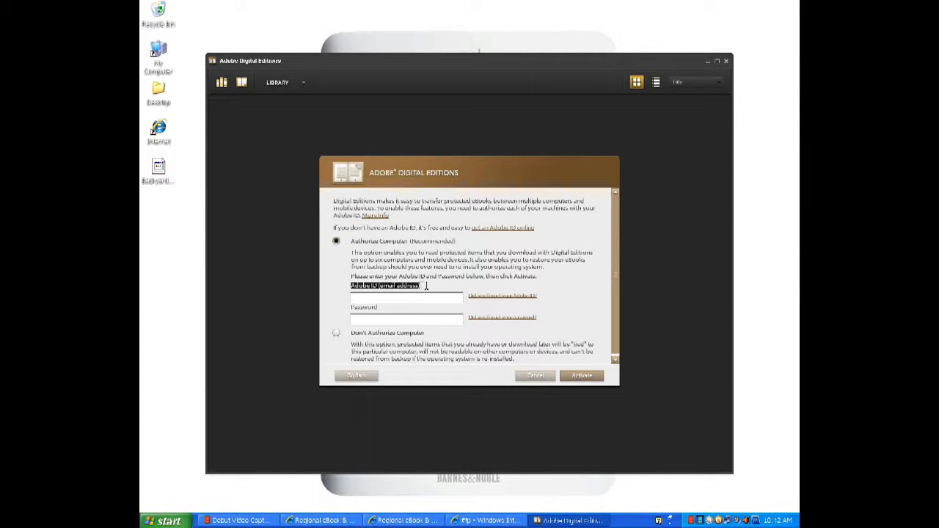
mouse_move(614, 413)
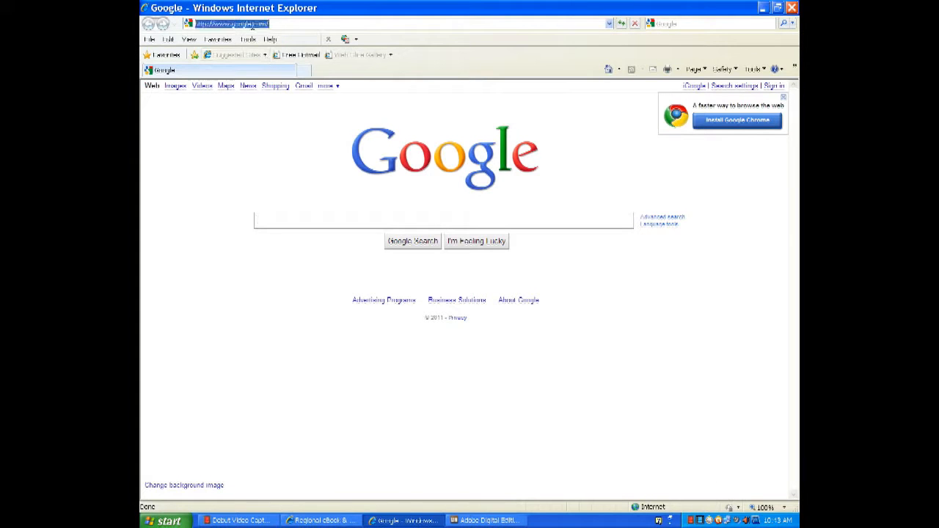
- Search for adobe, reach Adobe's sign-in page and start creating a new Adobe account
type("adobe")
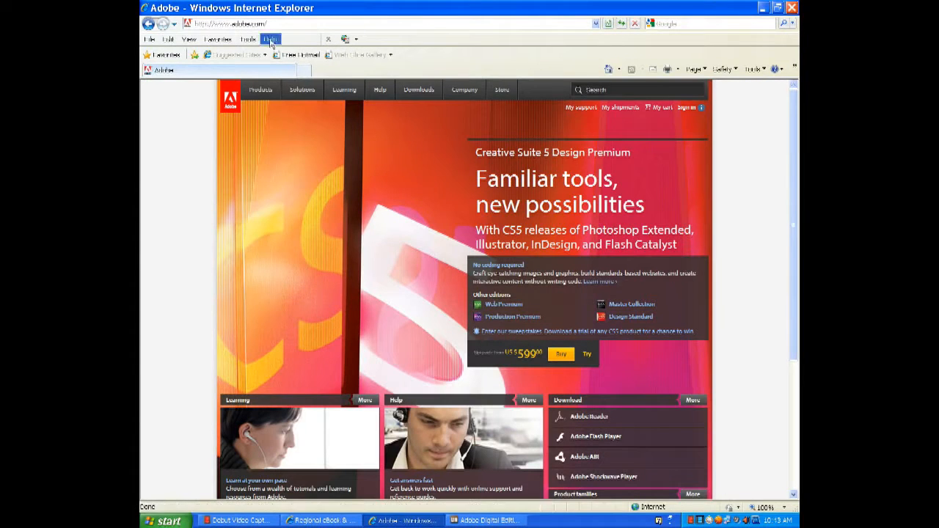
mouse_move(686, 108)
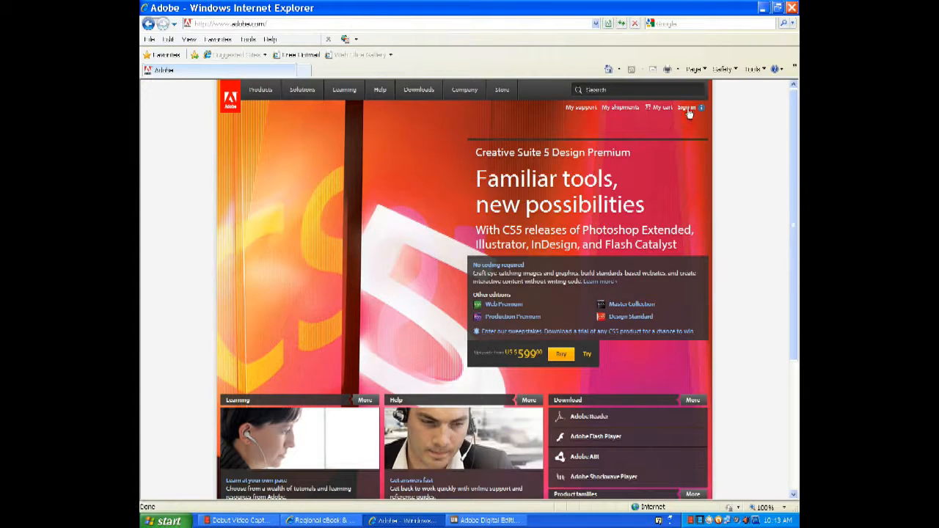
left_click(684, 108)
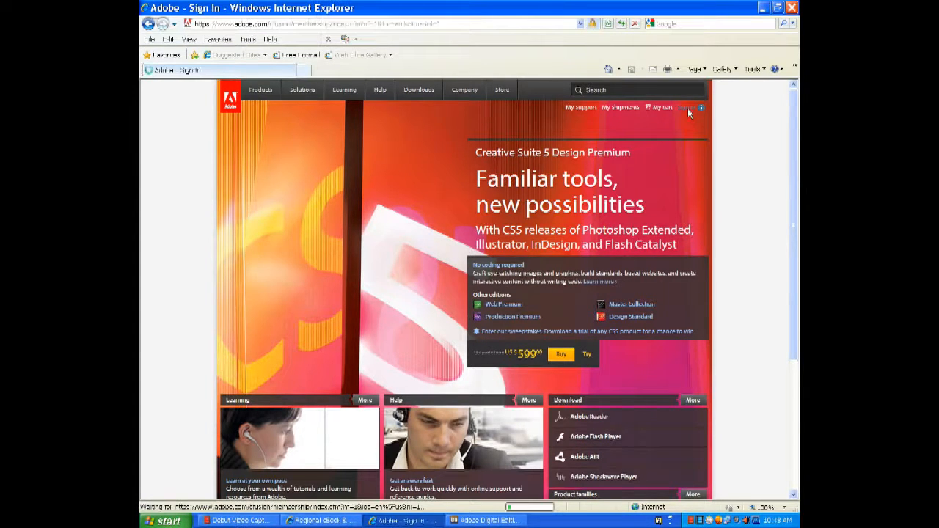
left_click(686, 107)
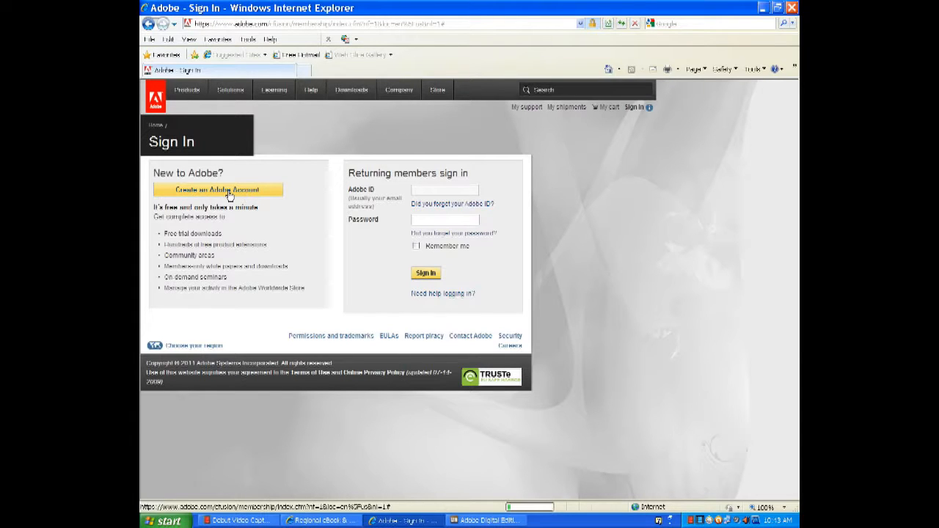
left_click(217, 190)
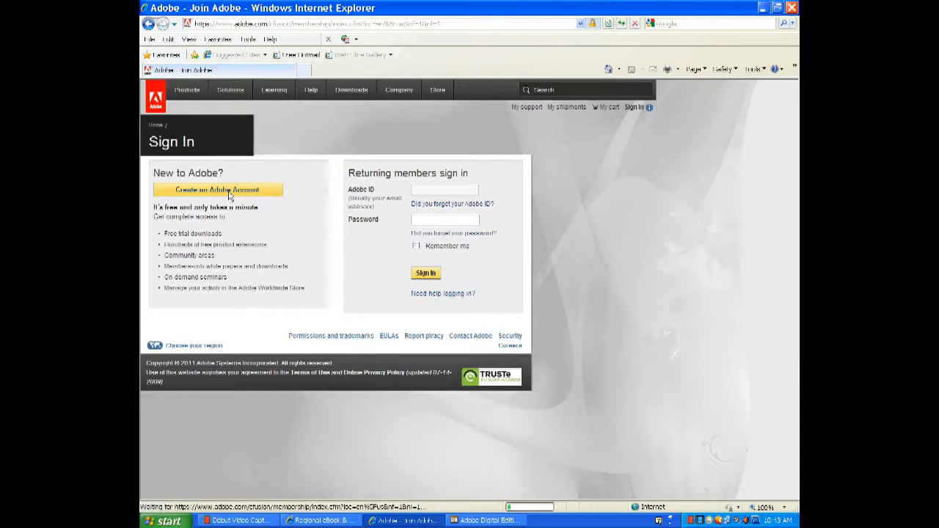
left_click(217, 190)
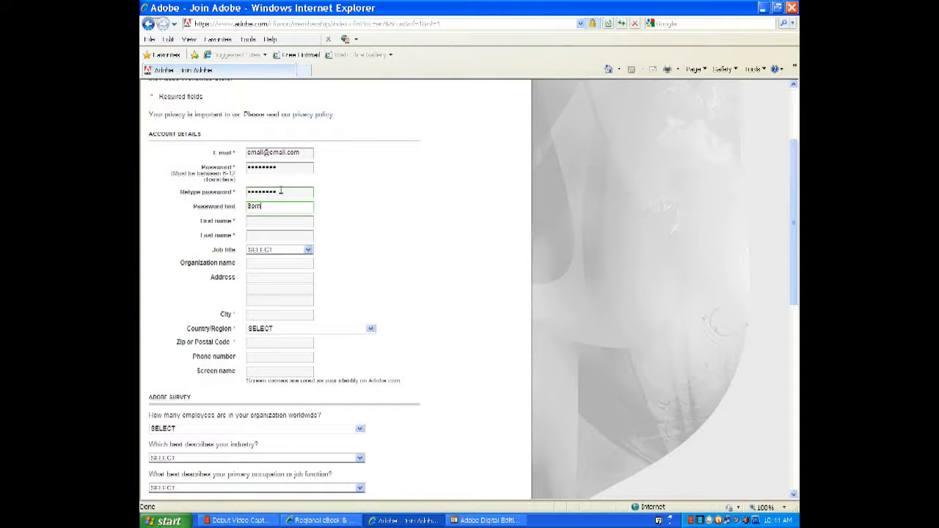
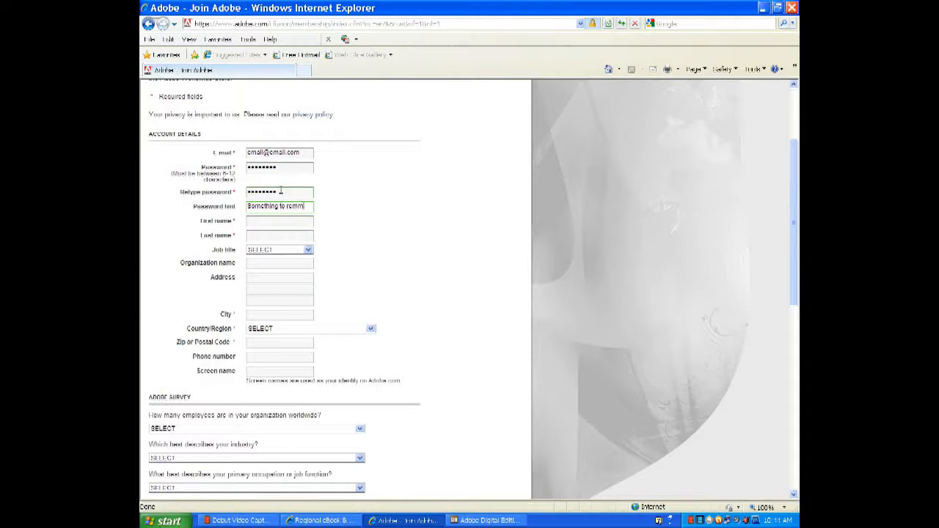
- Fill in the Adobe account sign-up form with email and password and submit it
left_click(487, 519)
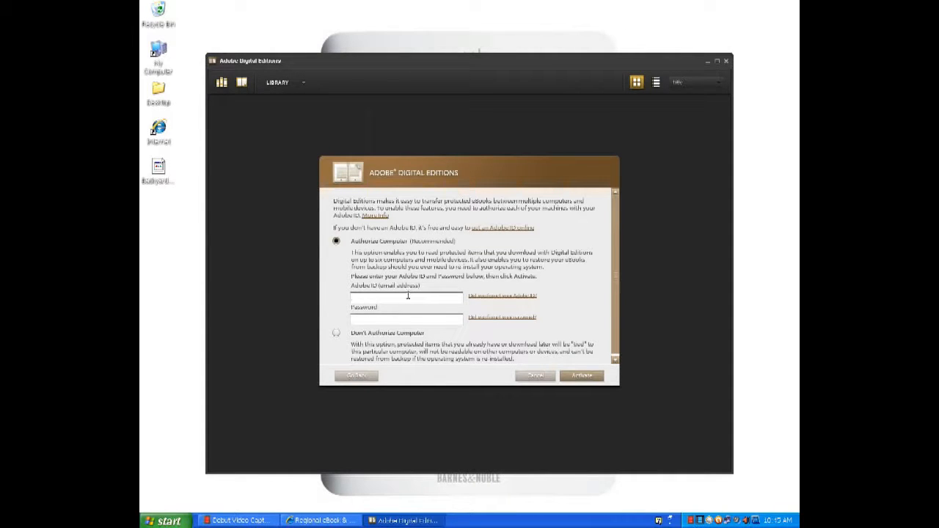
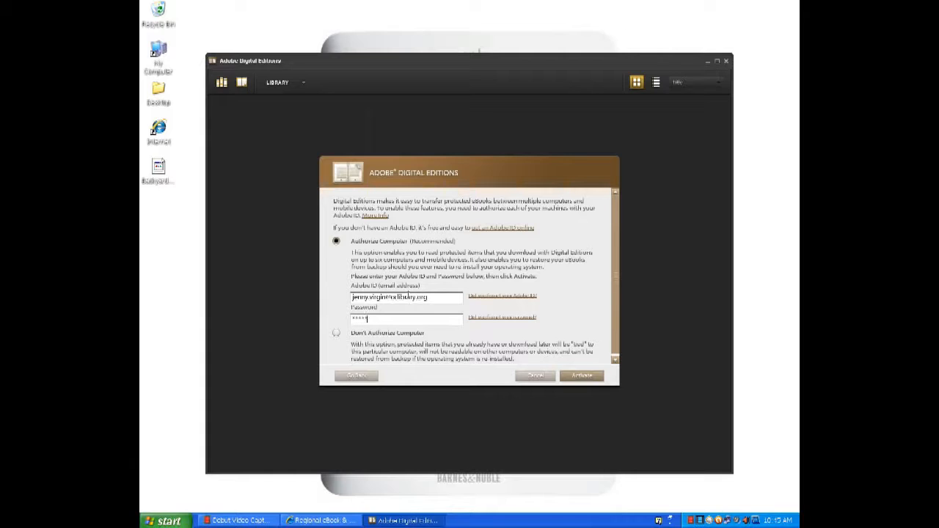
- Enter the new Adobe ID email and password, dismissing the Nook AutoPlay prompt
type("password")
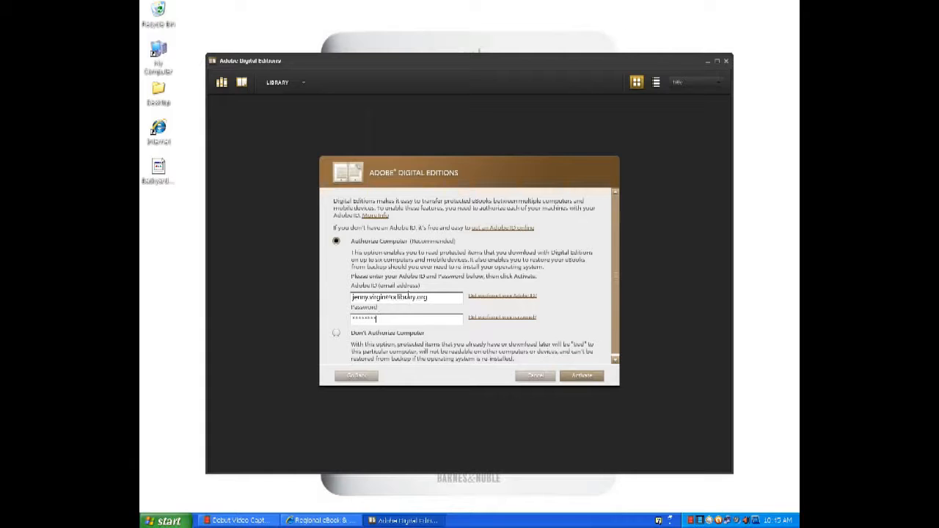
mouse_move(635, 296)
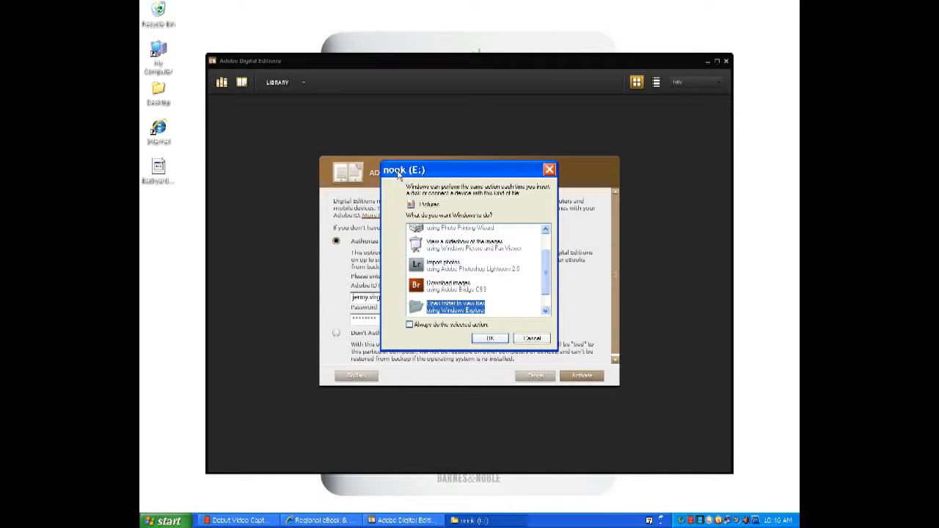
mouse_move(541, 221)
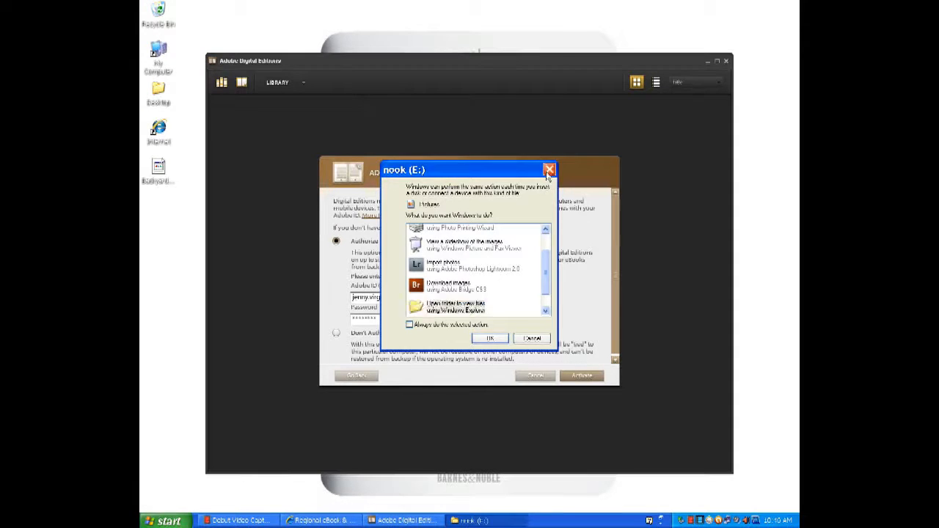
left_click(549, 170)
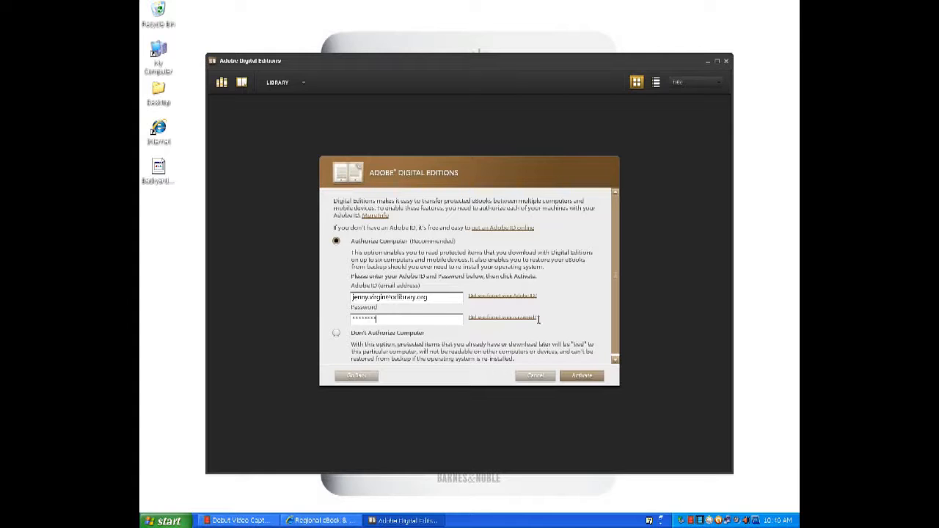
mouse_move(663, 471)
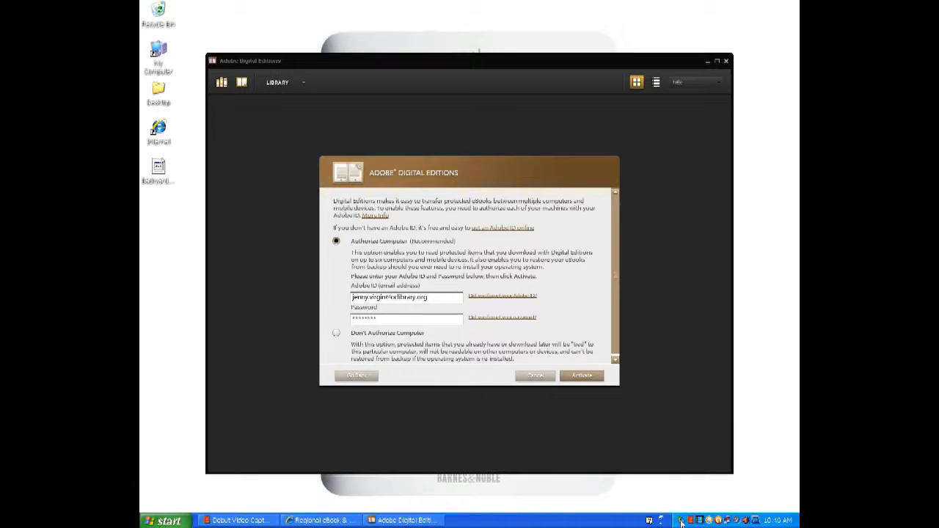
- Activate this computer with the Adobe ID and authorize the connected Nook device
left_click(581, 376)
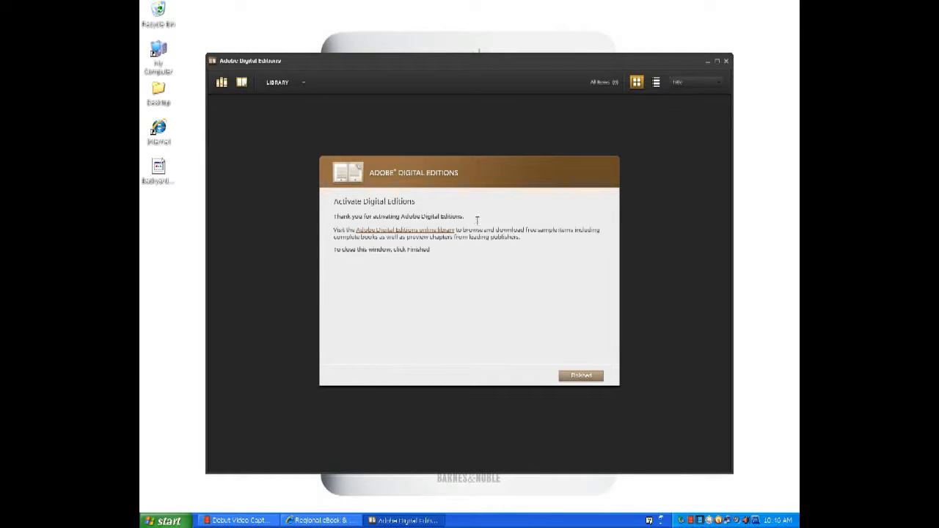
left_click(581, 376)
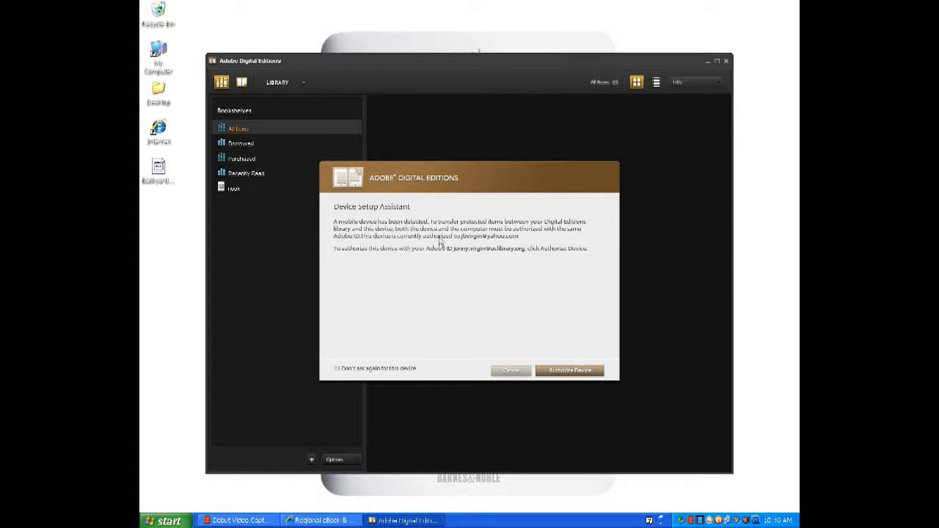
left_click(569, 370)
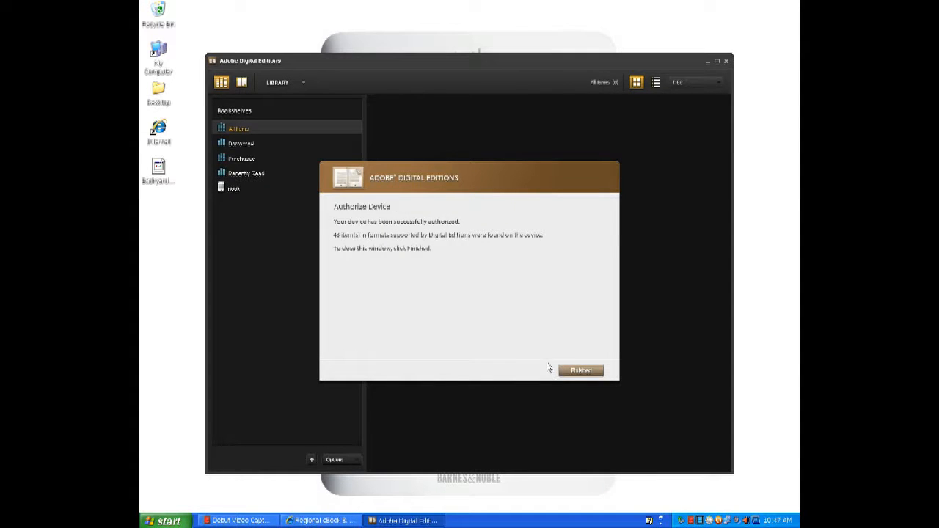
- Dismiss the authorization confirmation and open the downloaded .acsm file with Adobe Digital Editions to fetch Backyard Discoveries
left_click(581, 369)
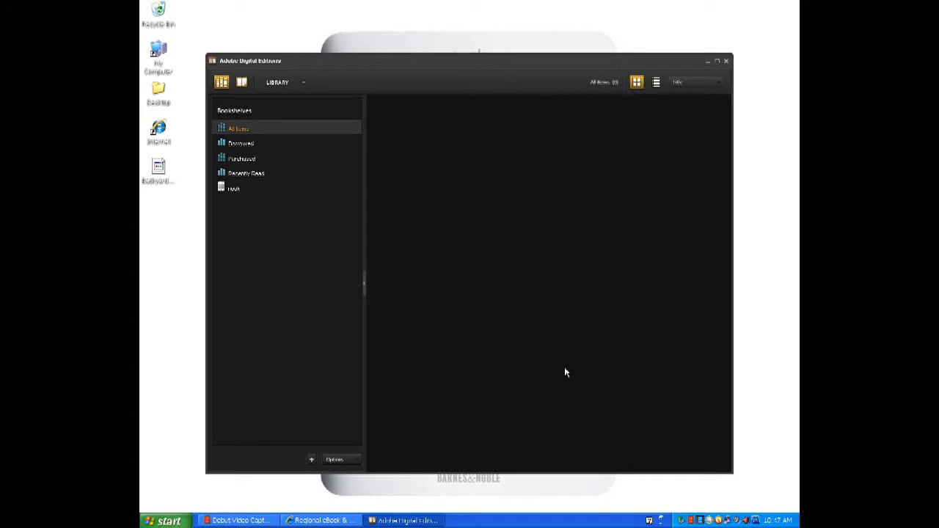
mouse_move(533, 337)
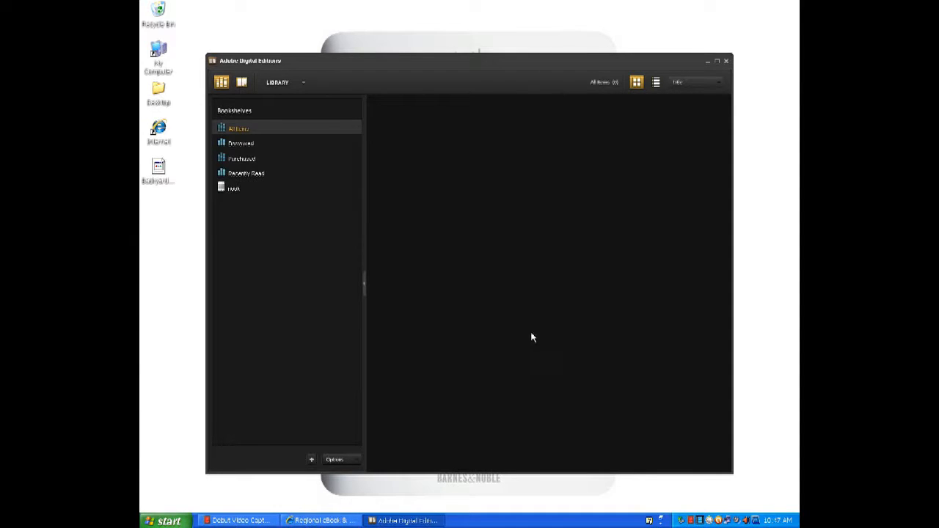
mouse_move(517, 314)
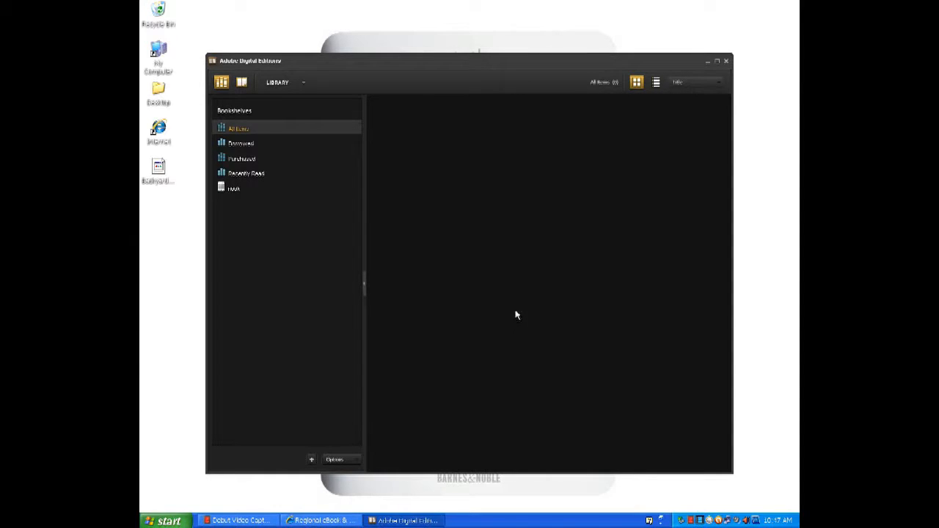
mouse_move(462, 244)
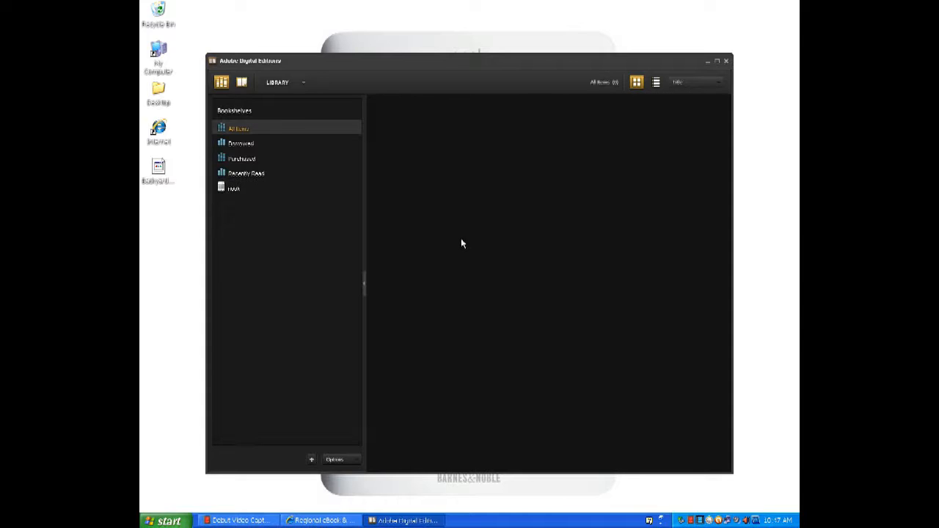
mouse_move(357, 214)
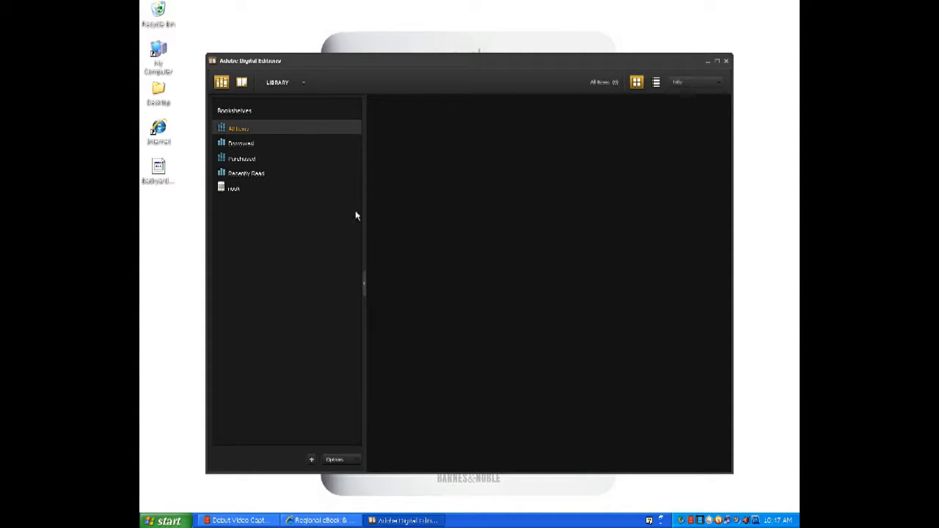
mouse_move(267, 208)
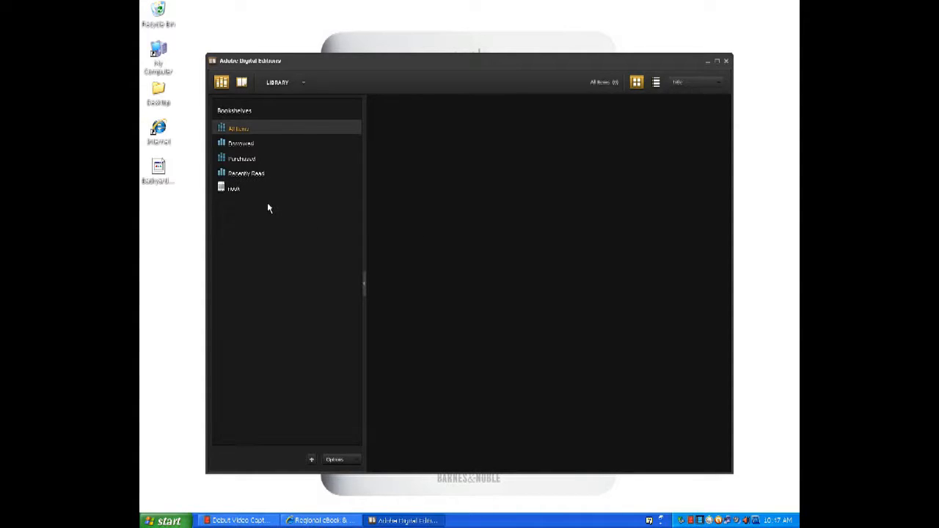
mouse_move(295, 120)
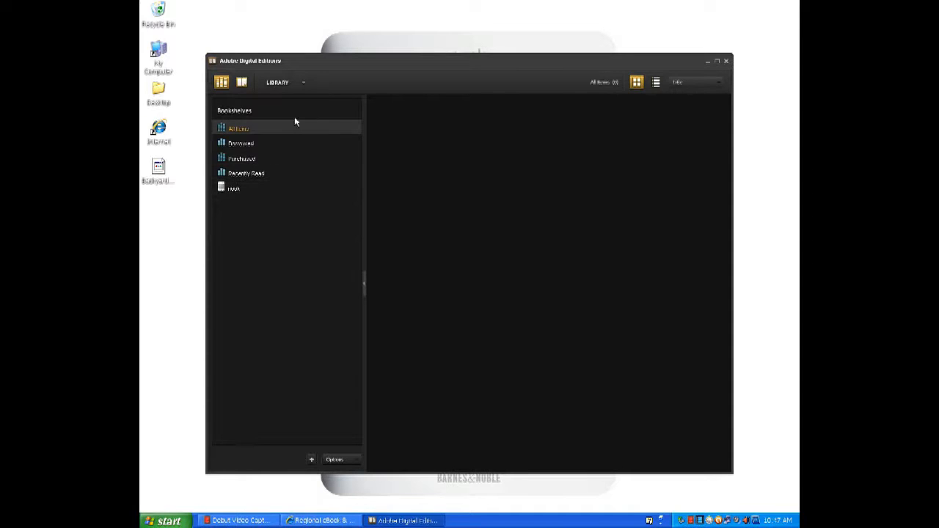
mouse_move(340, 173)
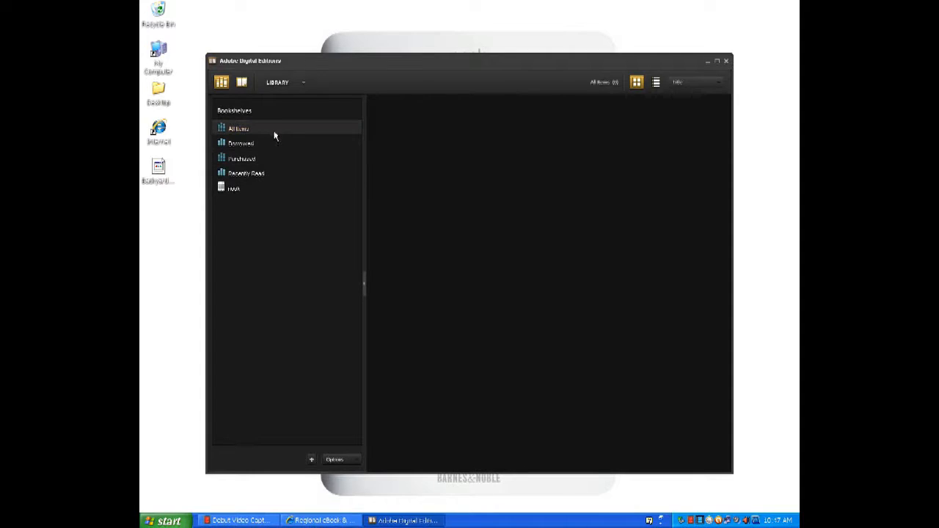
left_click(238, 128)
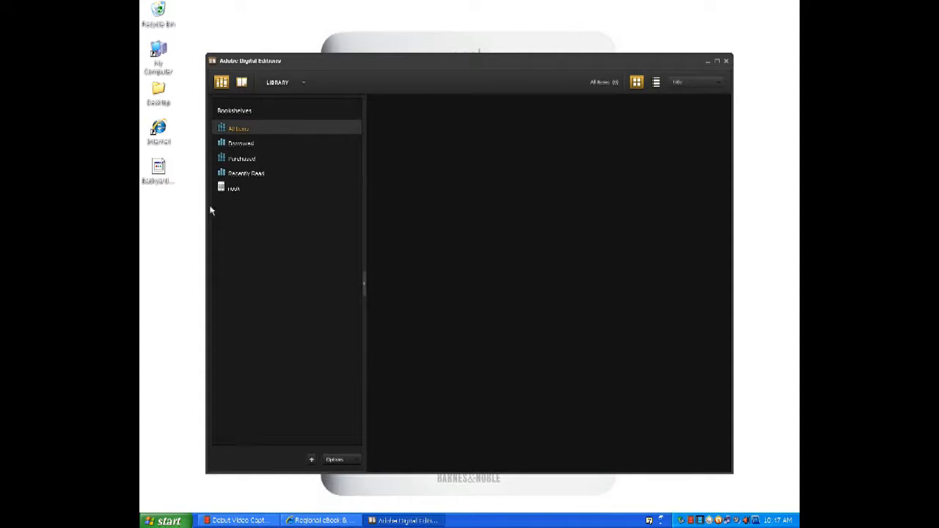
left_click(159, 167)
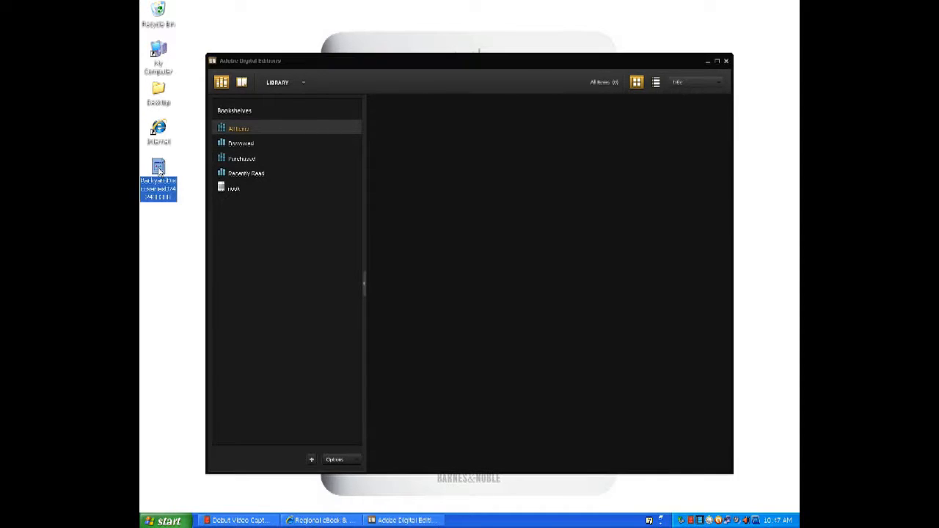
right_click(159, 176)
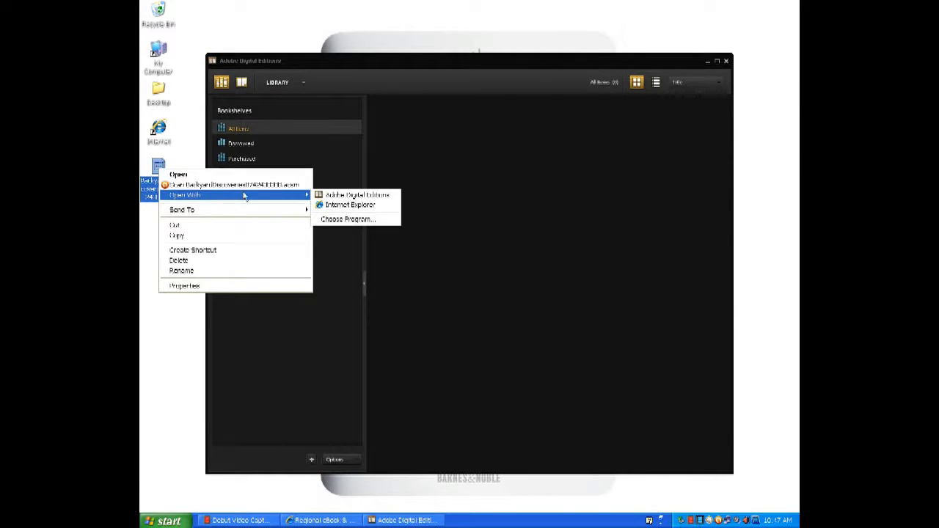
left_click(357, 193)
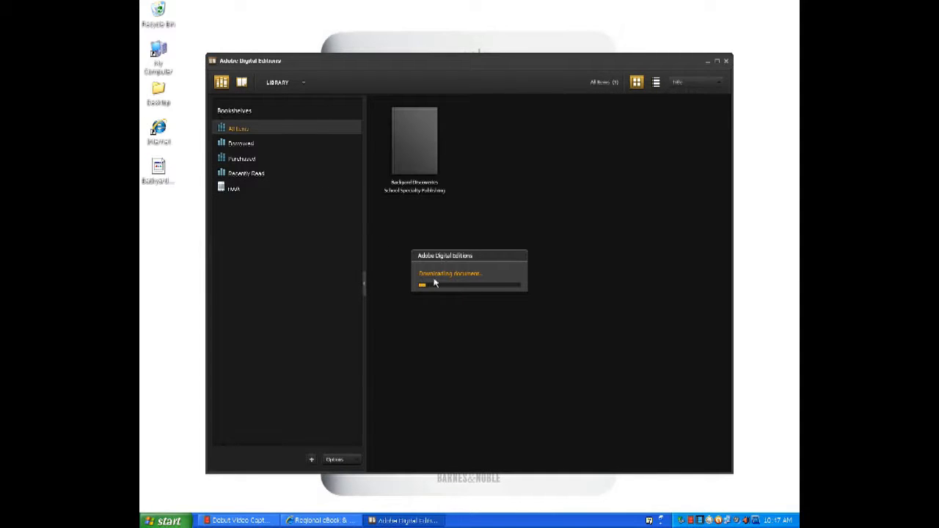
mouse_move(561, 315)
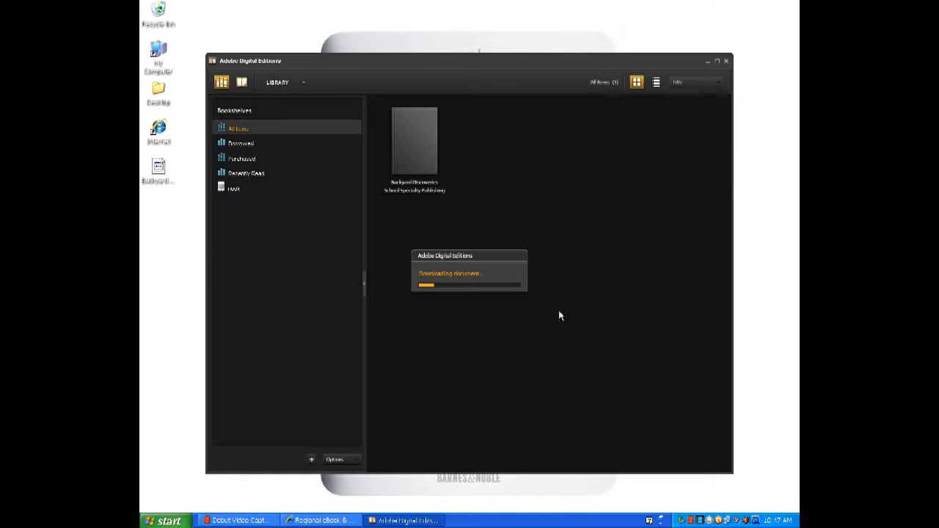
mouse_move(553, 311)
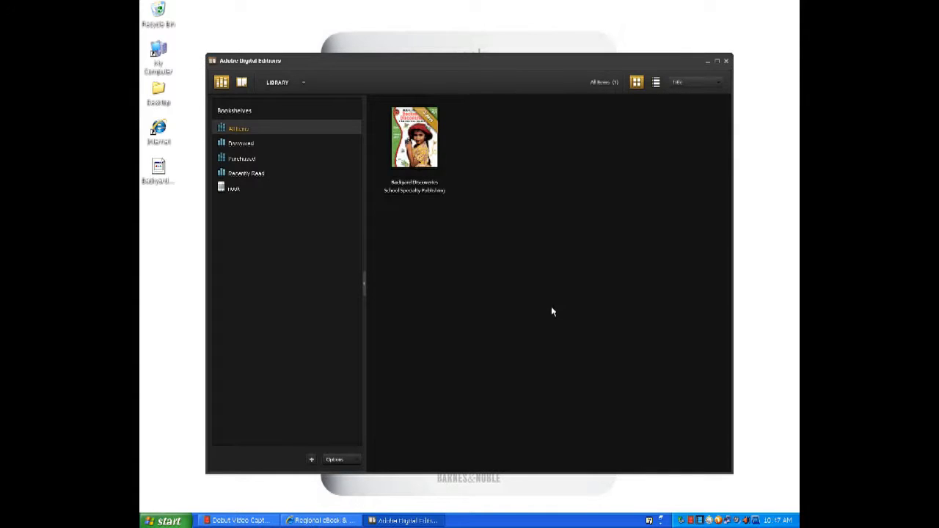
- Open Backyard Discoveries from the library so its cover page shows in the reader
double_click(413, 138)
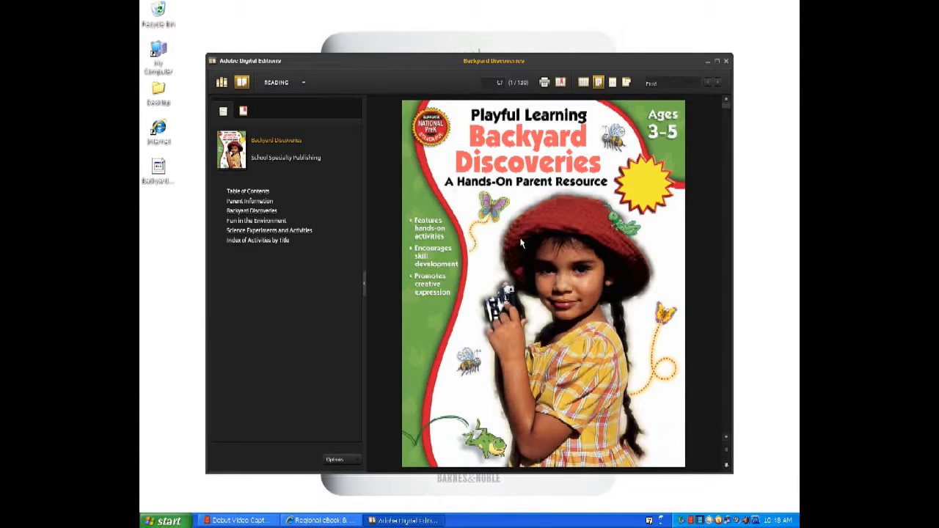
mouse_move(578, 223)
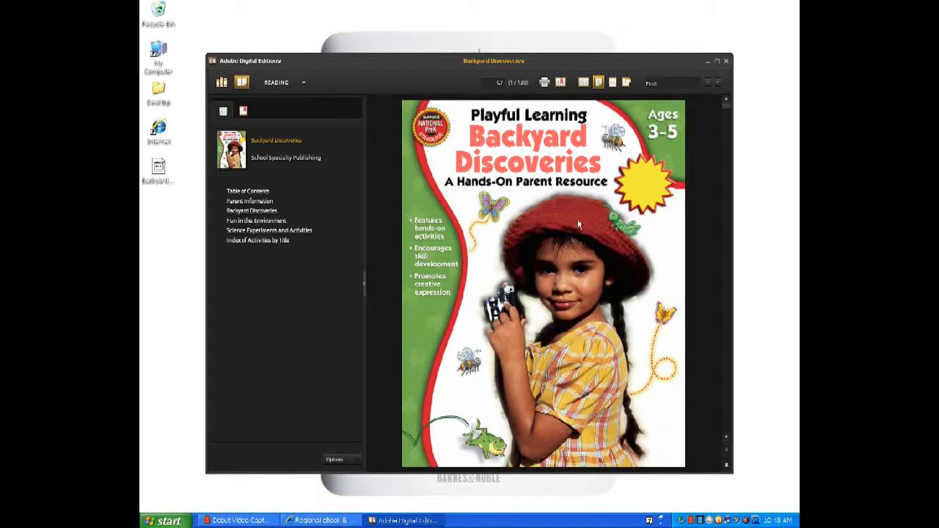
mouse_move(603, 188)
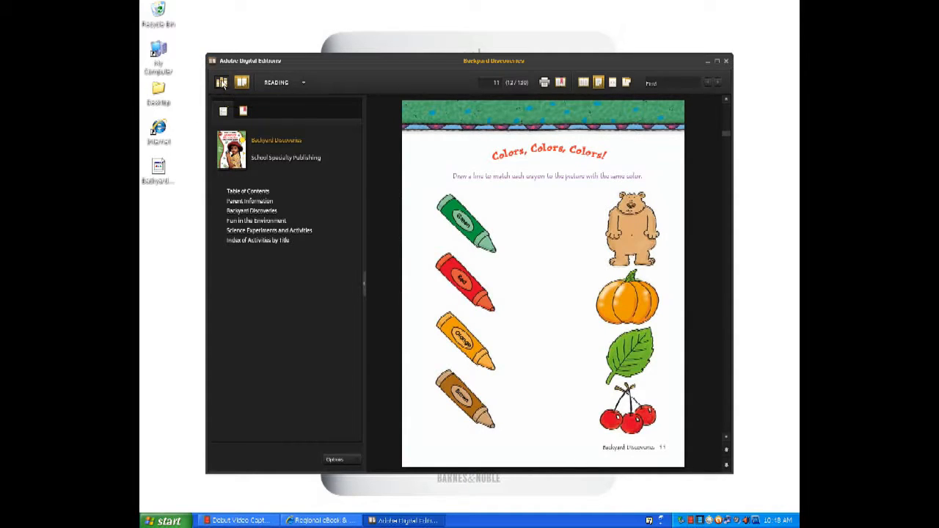
- Move Backyard Discoveries onto the nook shelf and browse the device's book list to confirm it is there
left_click(222, 82)
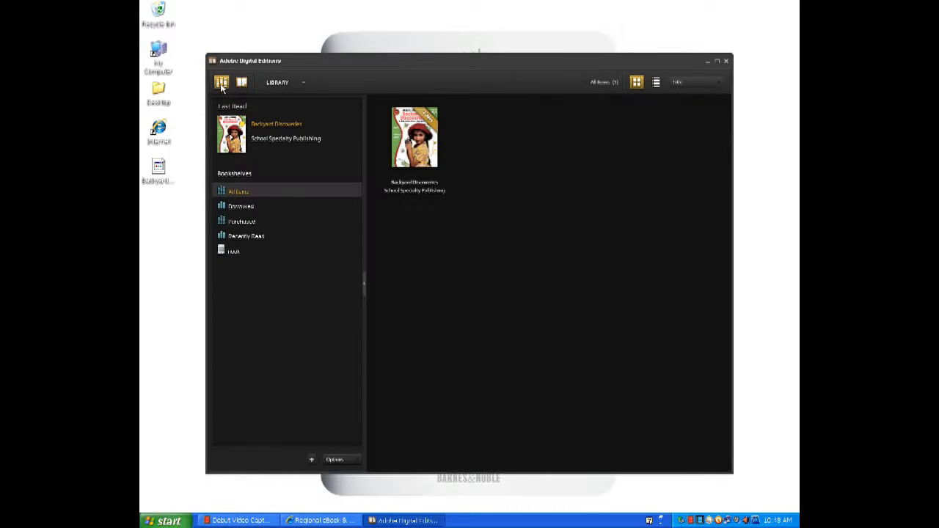
left_click(413, 138)
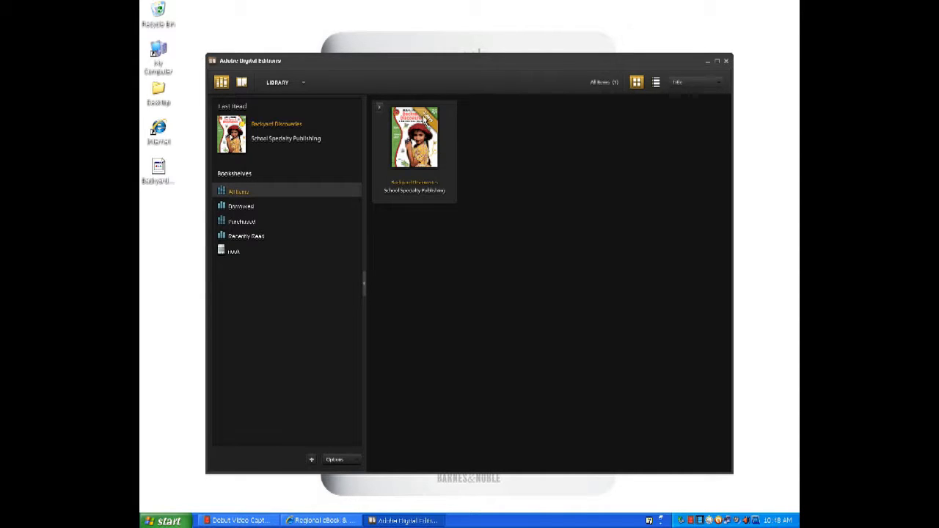
mouse_move(379, 185)
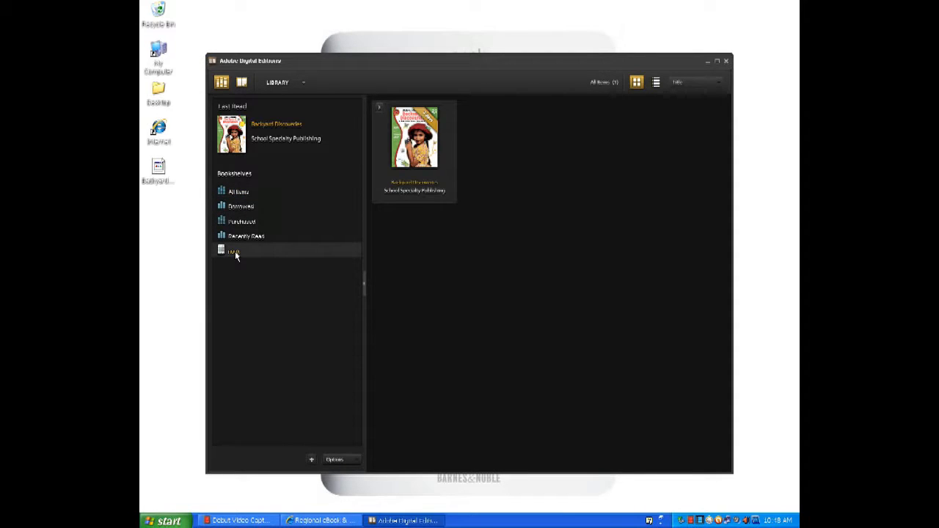
left_click(238, 191)
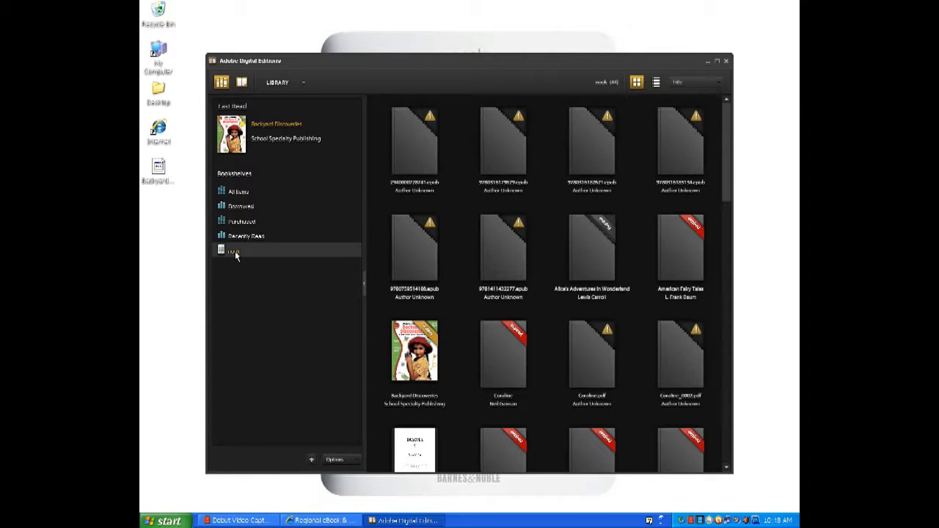
scroll("down", 3)
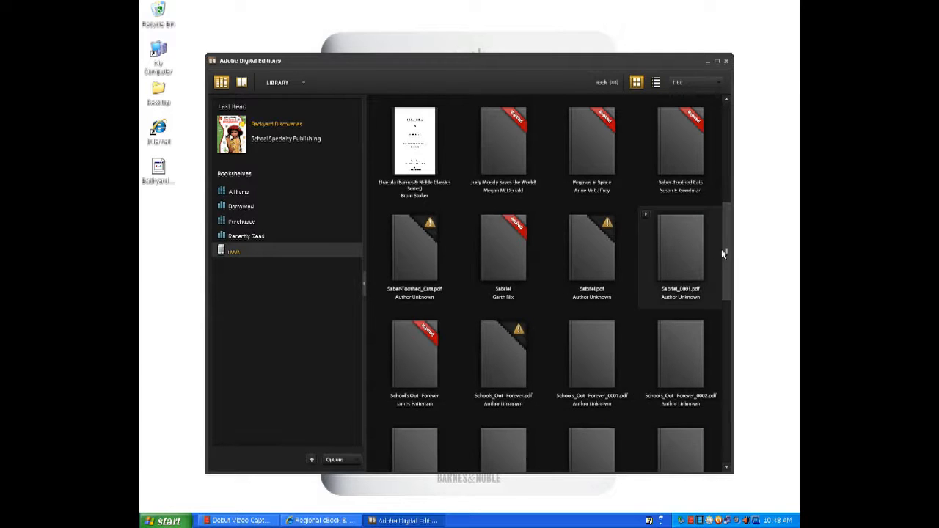
scroll("up", 3)
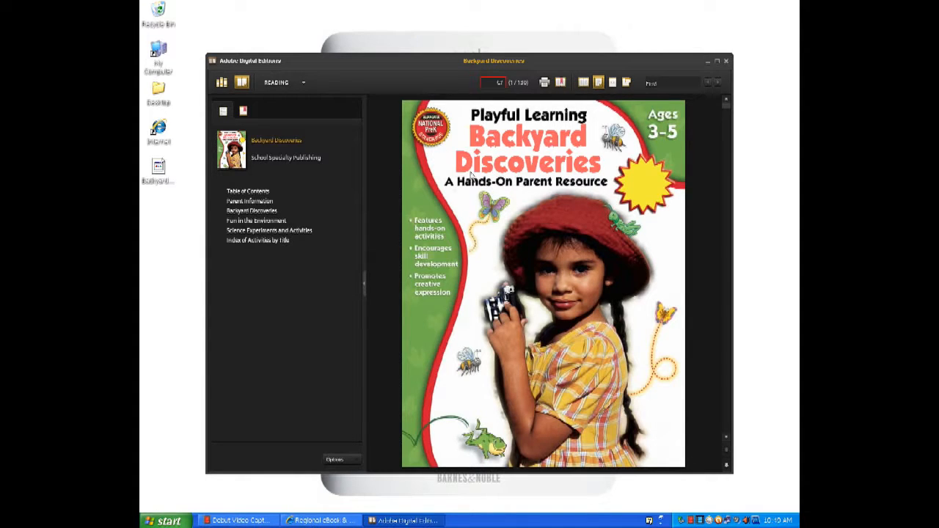
mouse_move(722, 85)
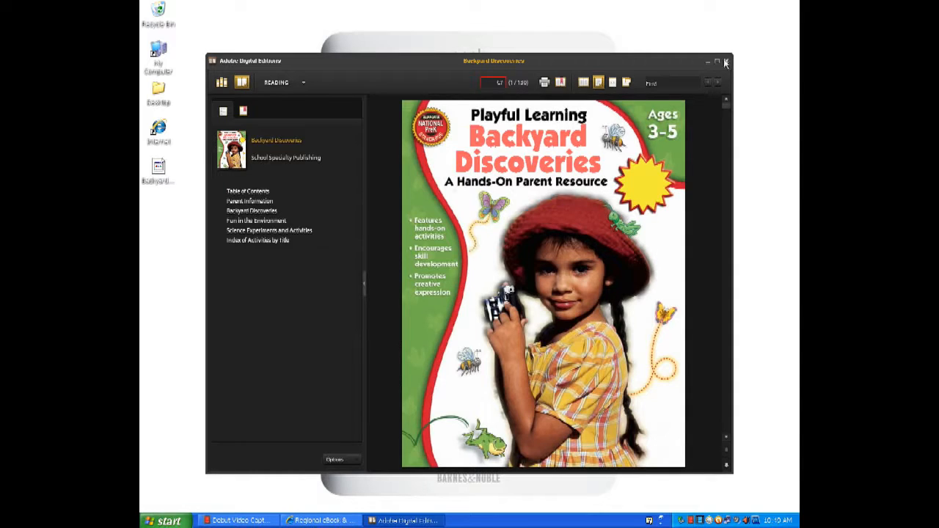
- Close Adobe Digital Editions and safely remove the Nook's USB Mass Storage Device
left_click(725, 61)
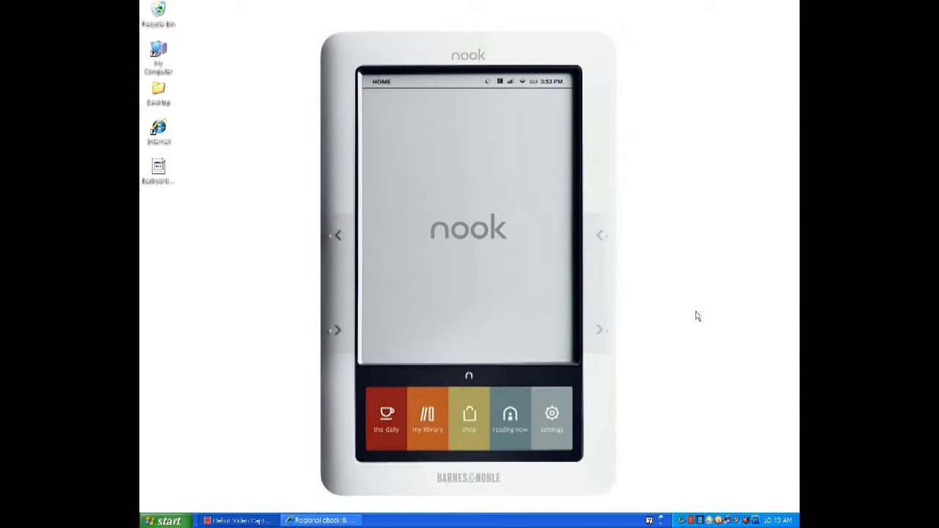
mouse_move(680, 519)
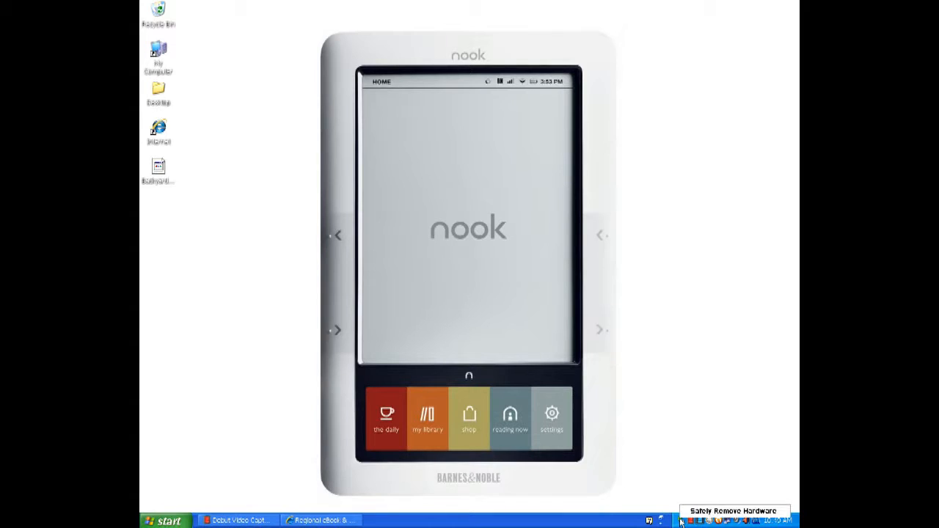
left_click(680, 519)
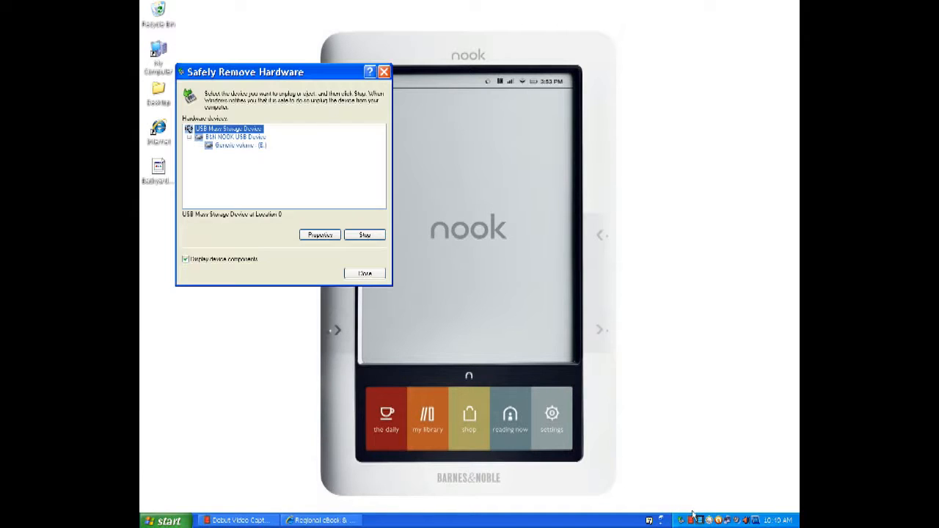
left_click(235, 137)
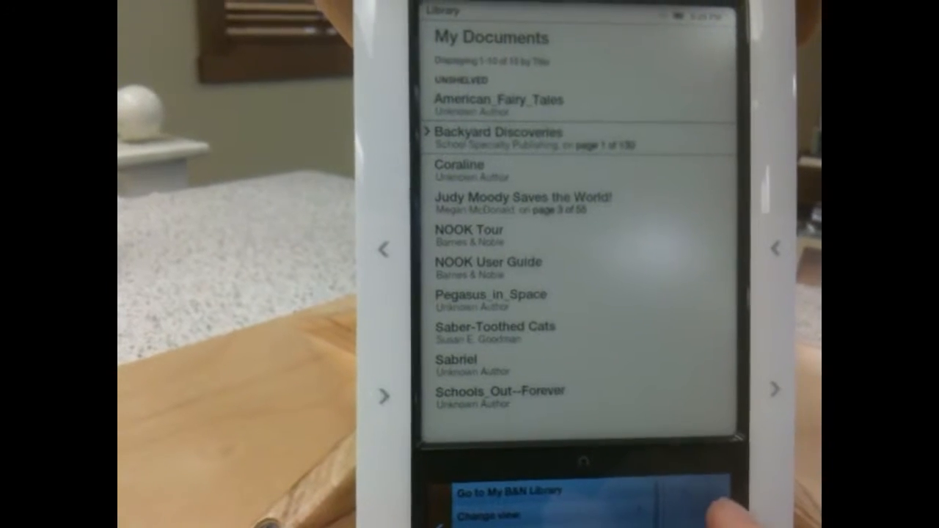
- Open Backyard Discoveries from My Documents on the Nook to show its cover
left_click(496, 138)
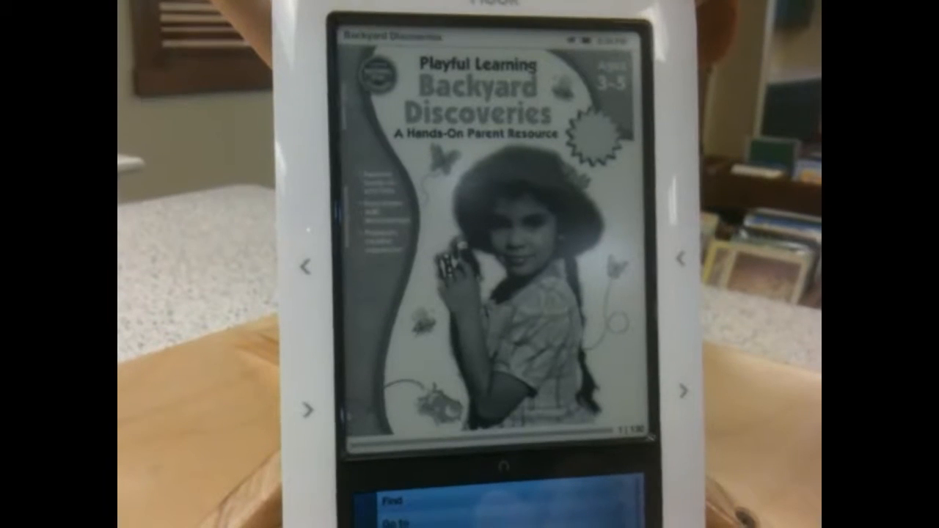